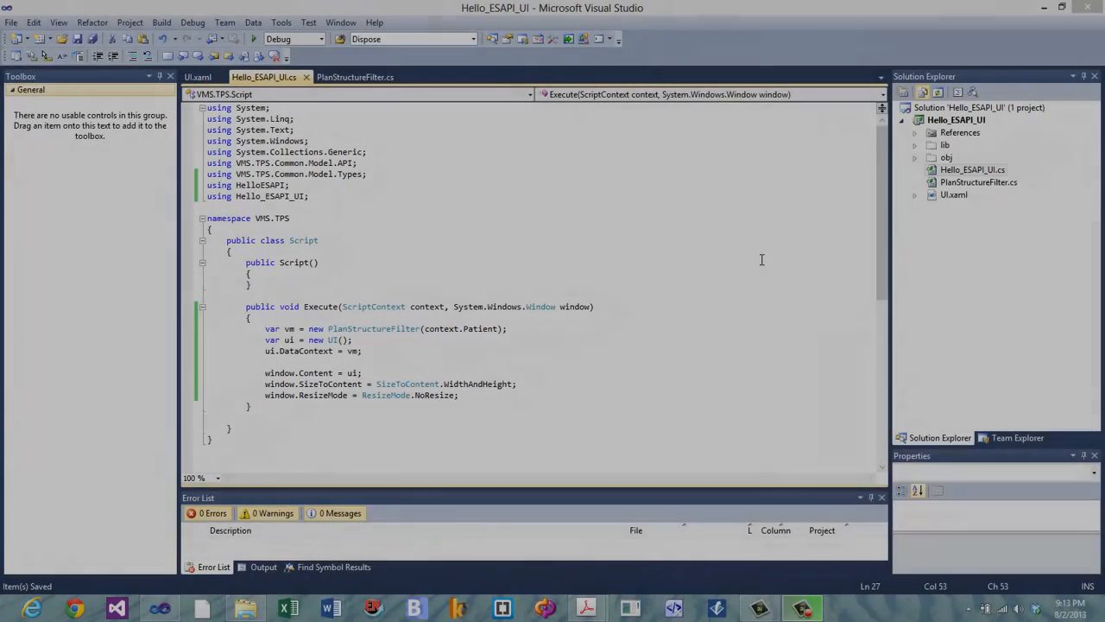
- Open UI.xaml from Solution Explorer in the XAML designer and code view
left_click(953, 194)
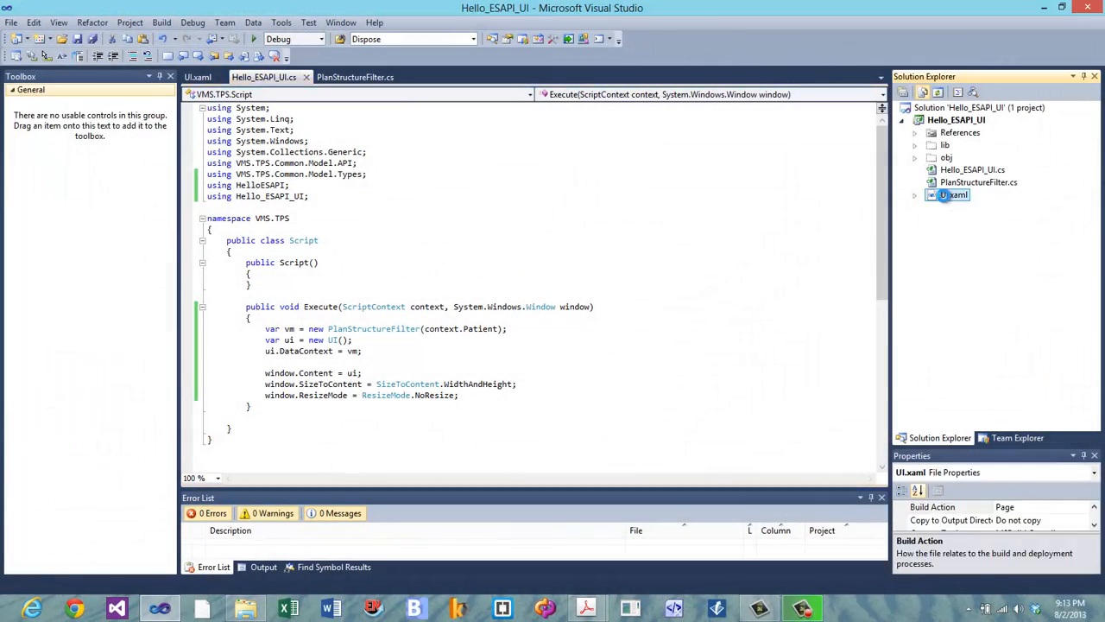
double_click(953, 194)
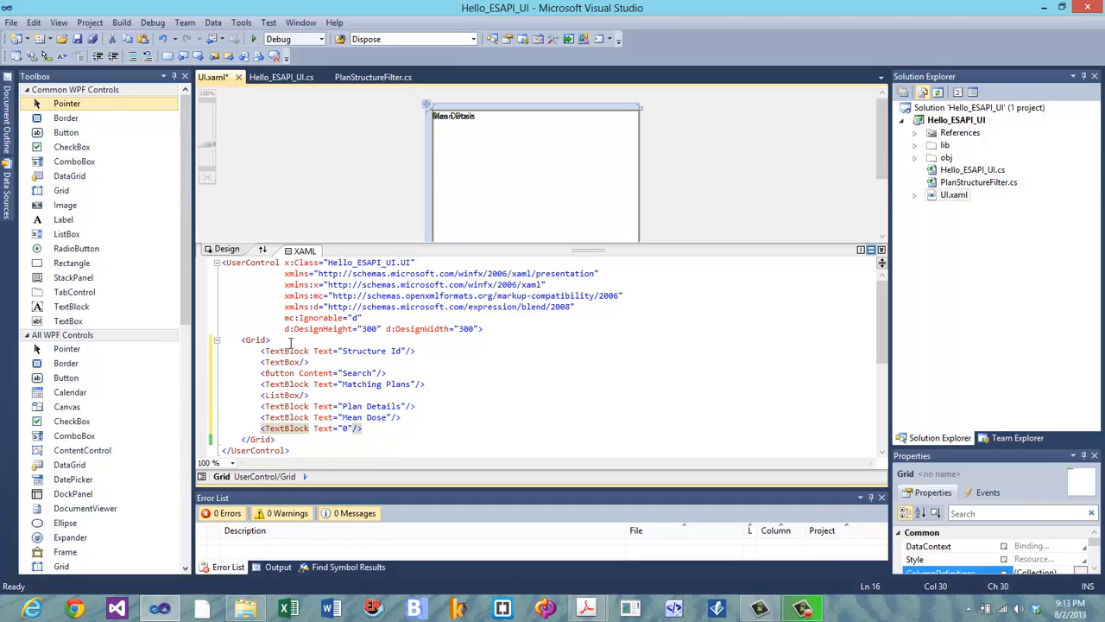
mouse_move(289, 351)
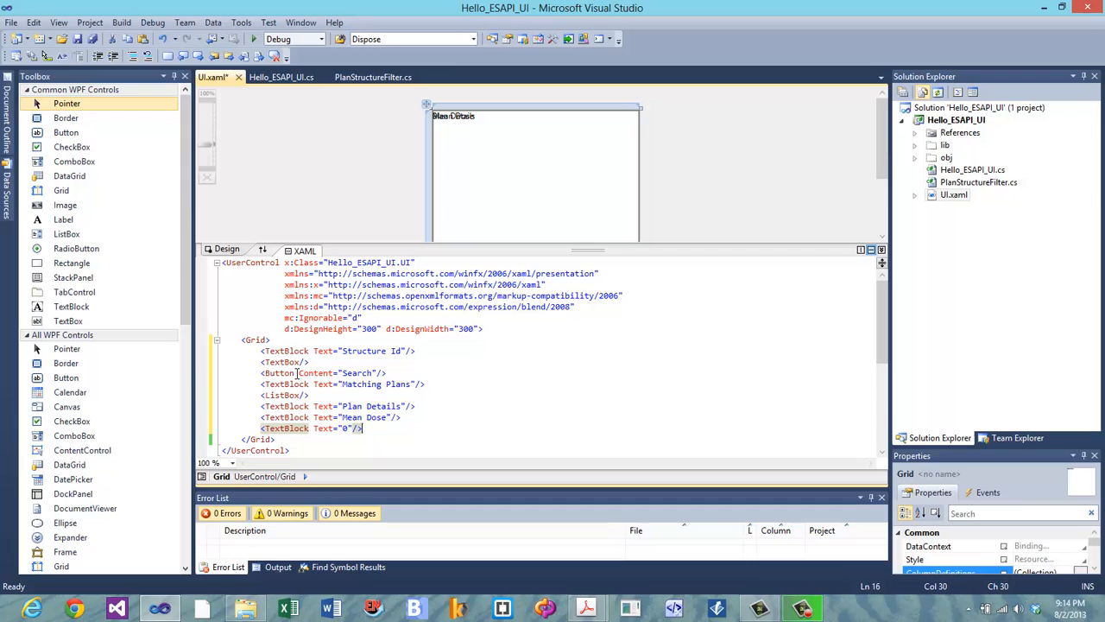
mouse_move(285, 406)
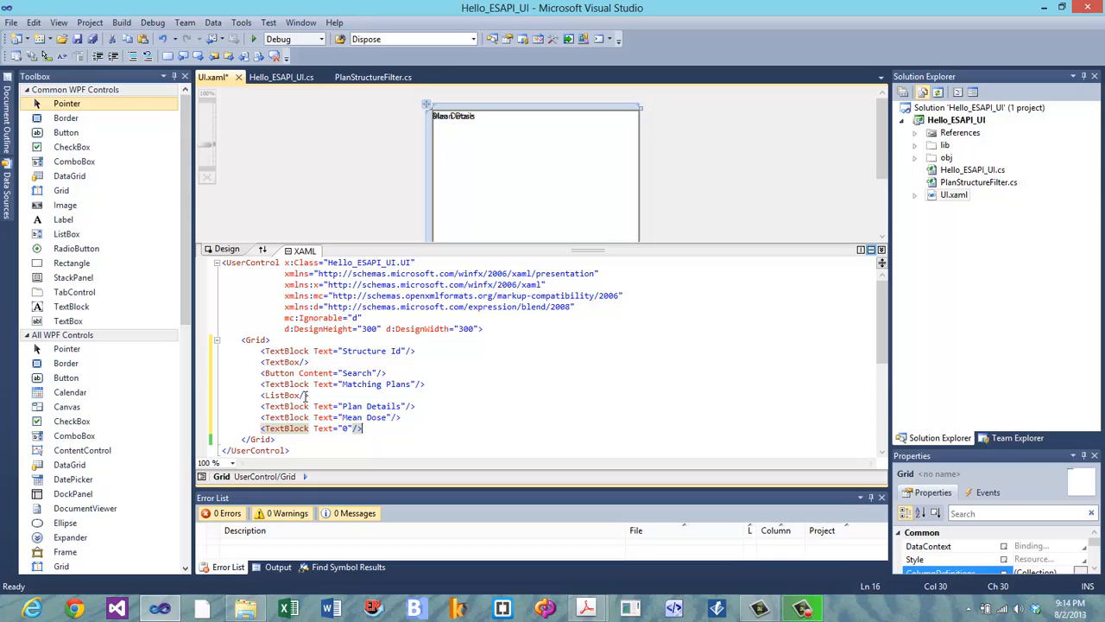
mouse_move(343, 406)
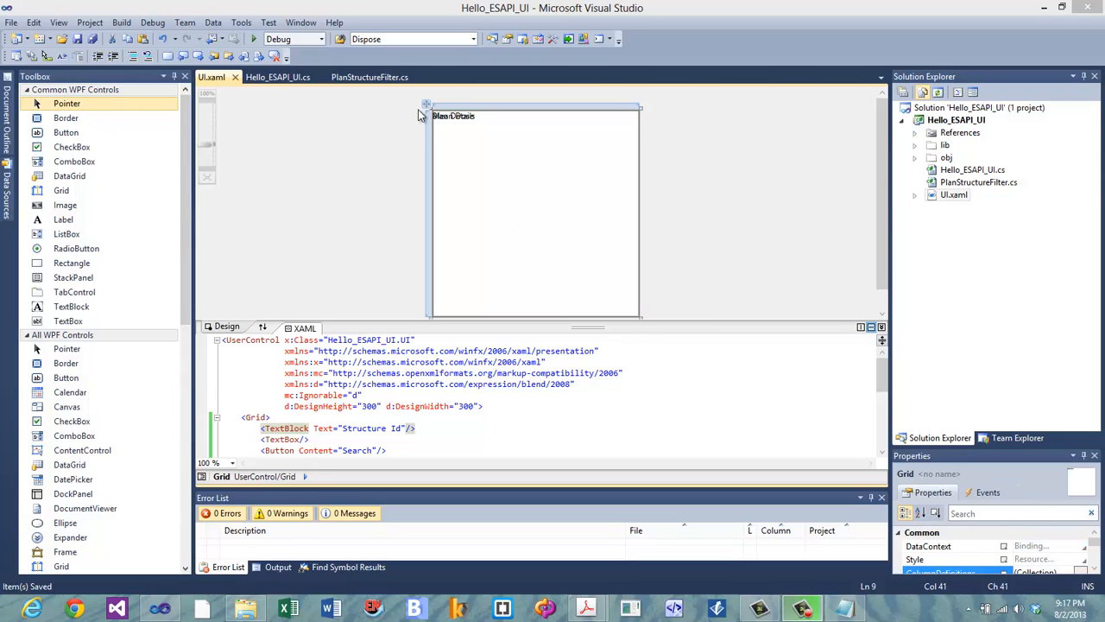
mouse_move(520, 193)
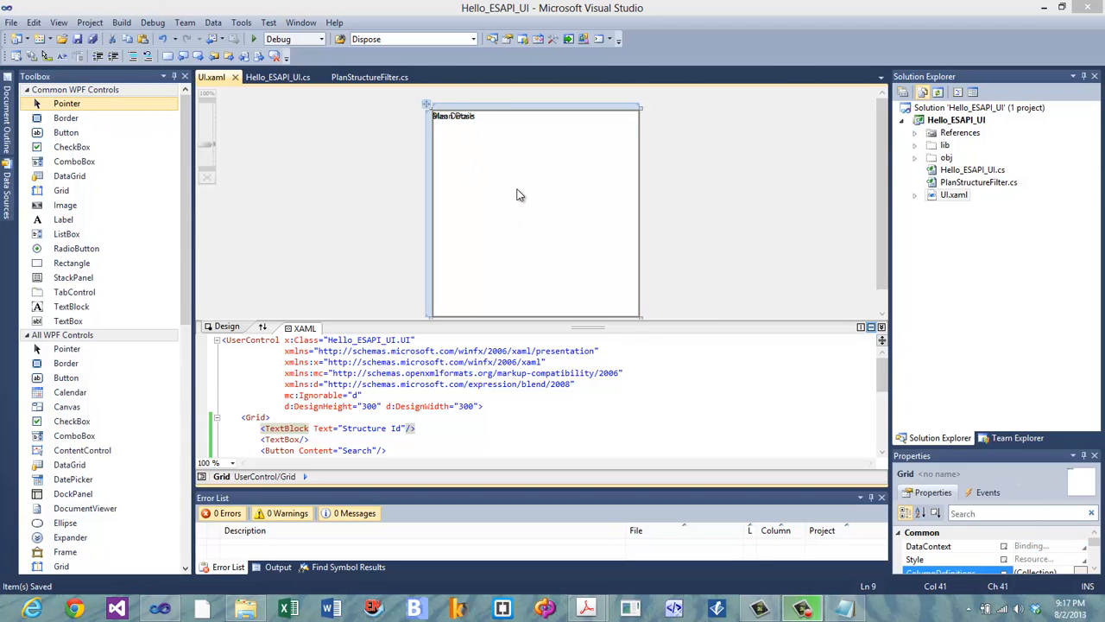
mouse_move(439, 95)
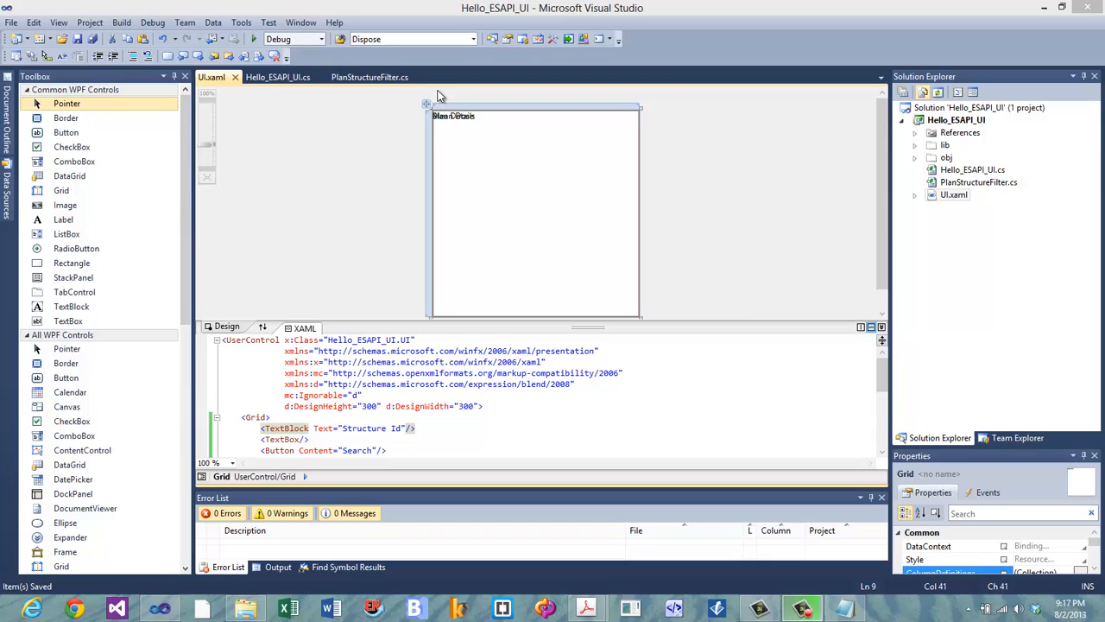
mouse_move(482, 129)
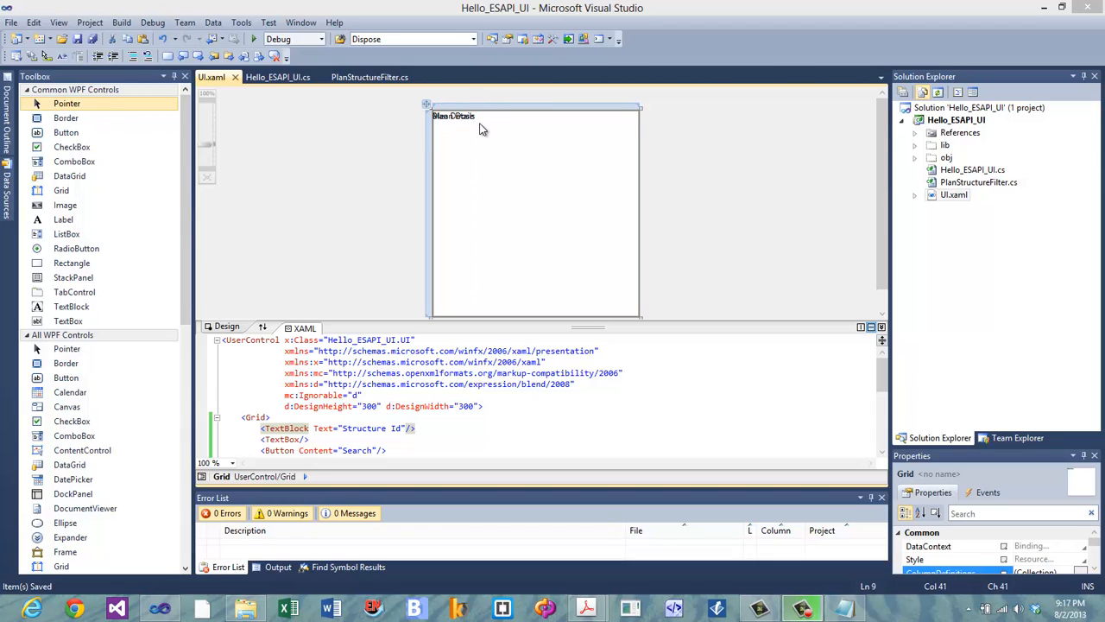
mouse_move(468, 153)
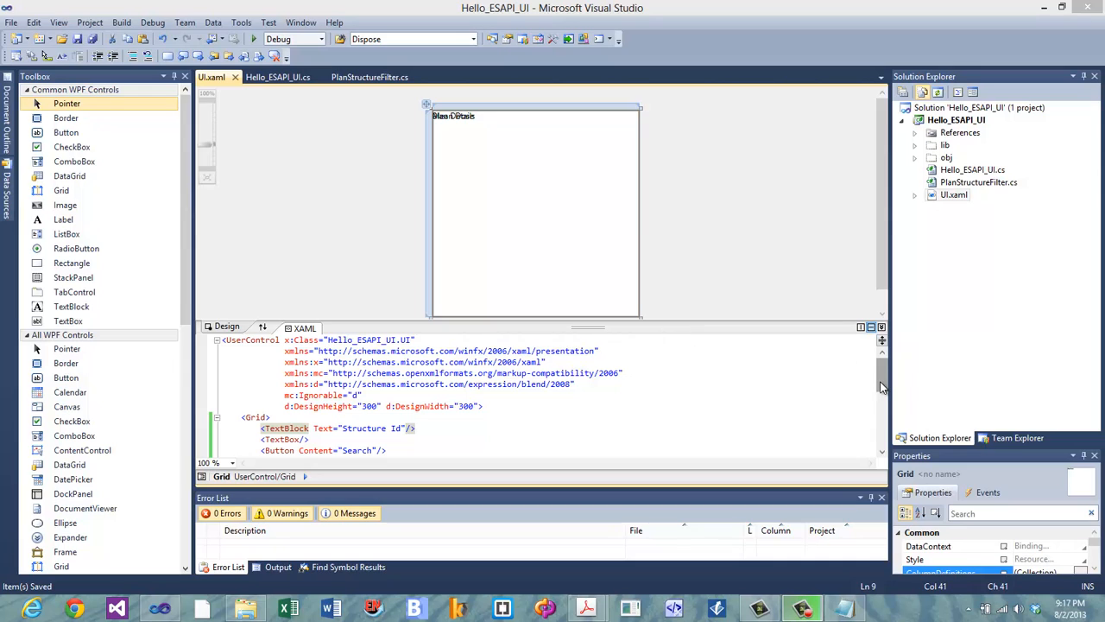
- Scroll the XAML editor and insert a blank line after the opening <Grid> tag
scroll("down", 3)
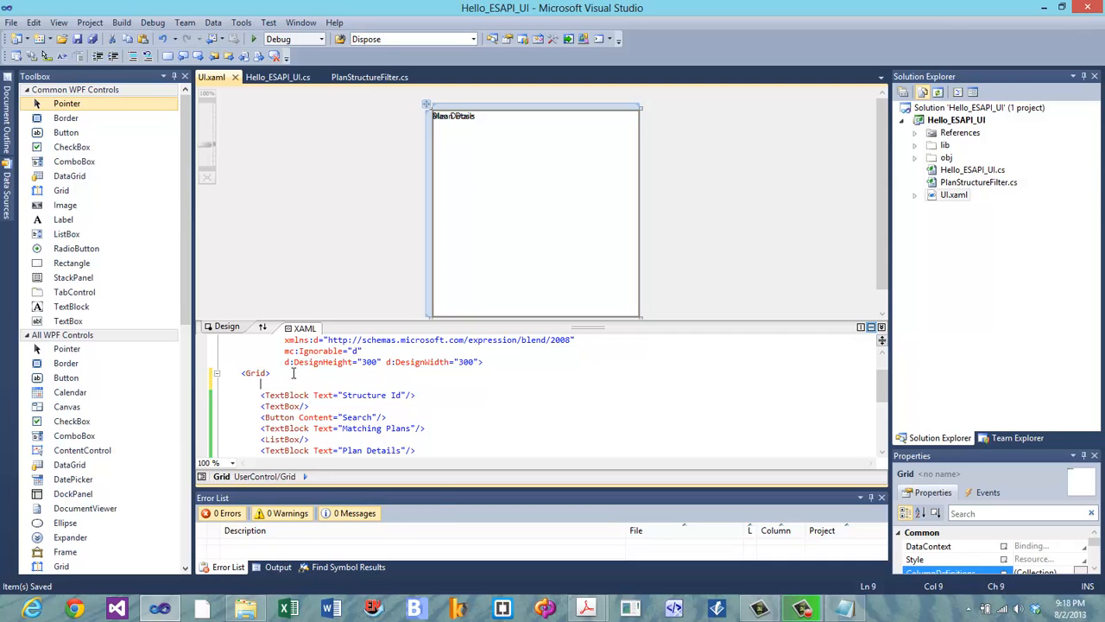
- Type a <StackPanel> element and move the Grid's controls inside it
type("<Sta")
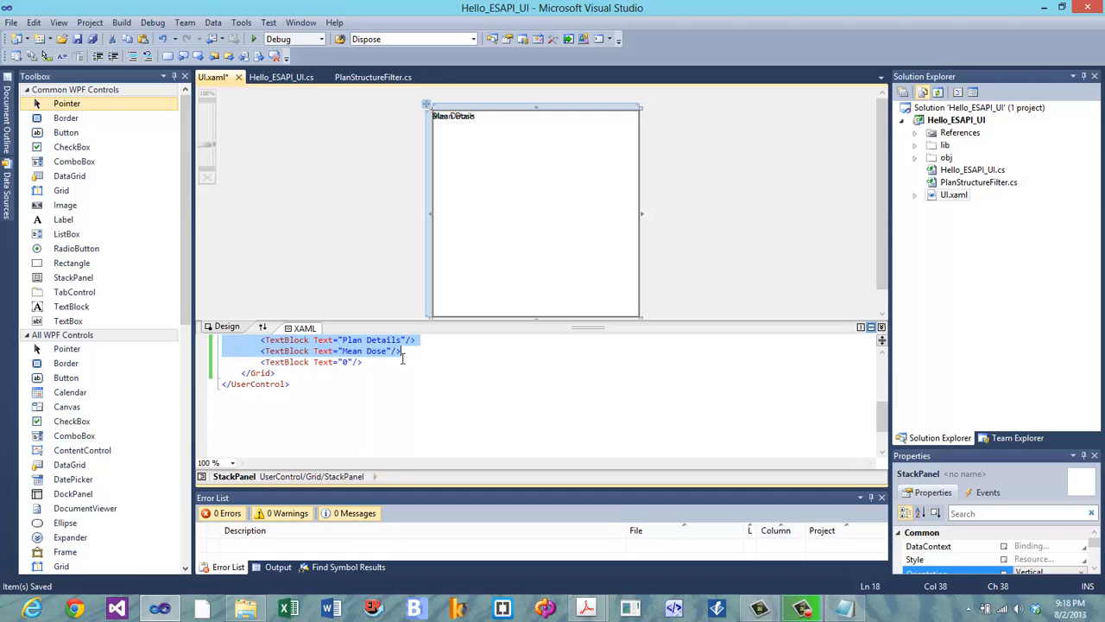
key("Delete")
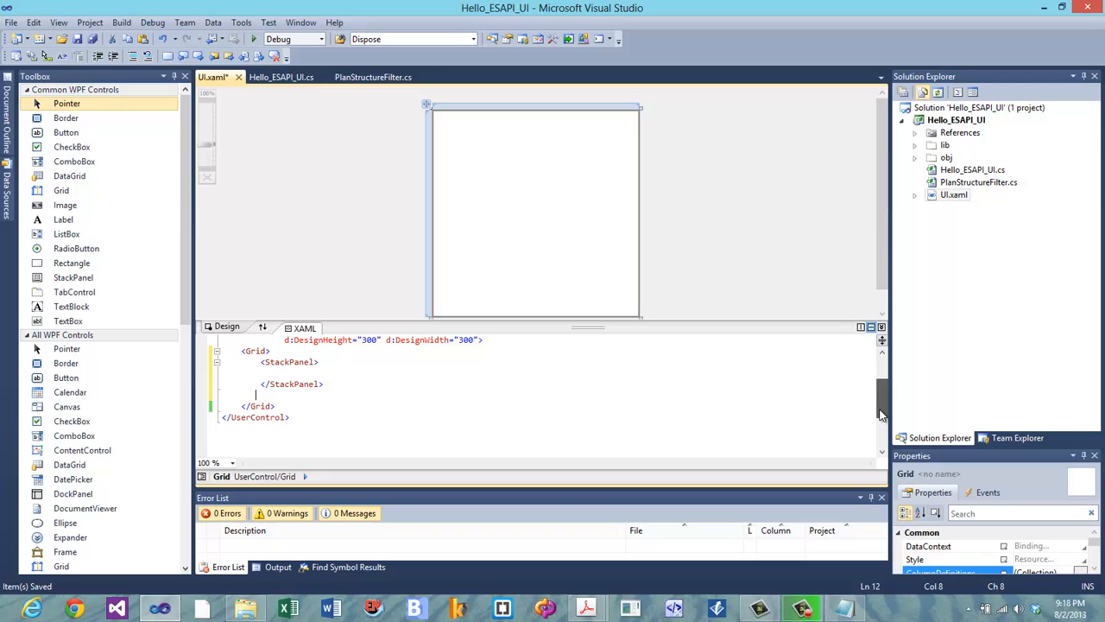
left_click(271, 372)
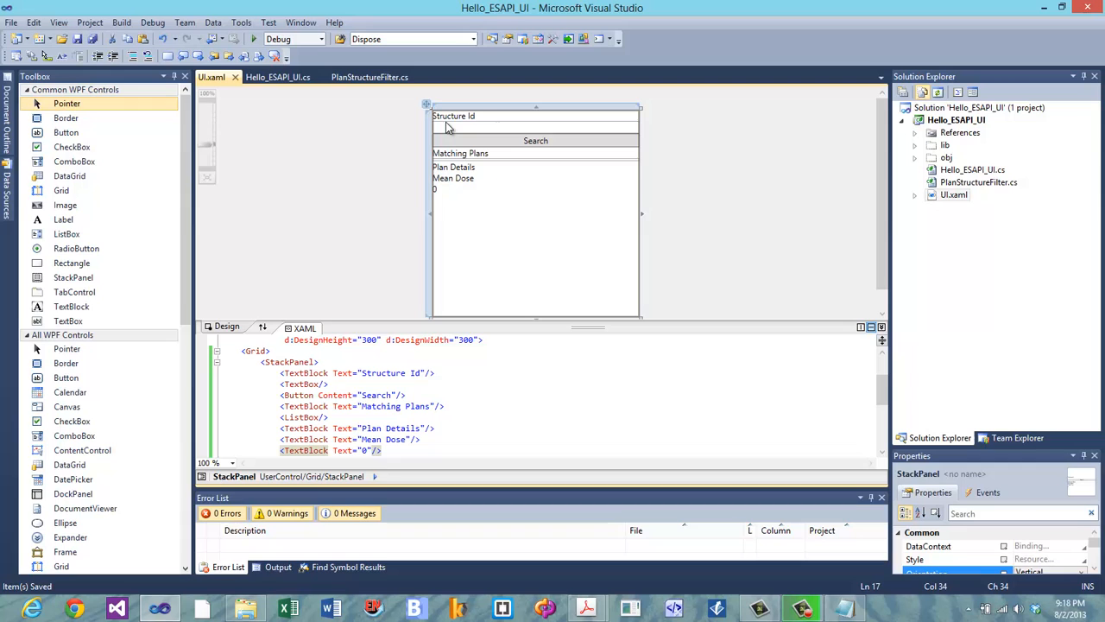
mouse_move(583, 330)
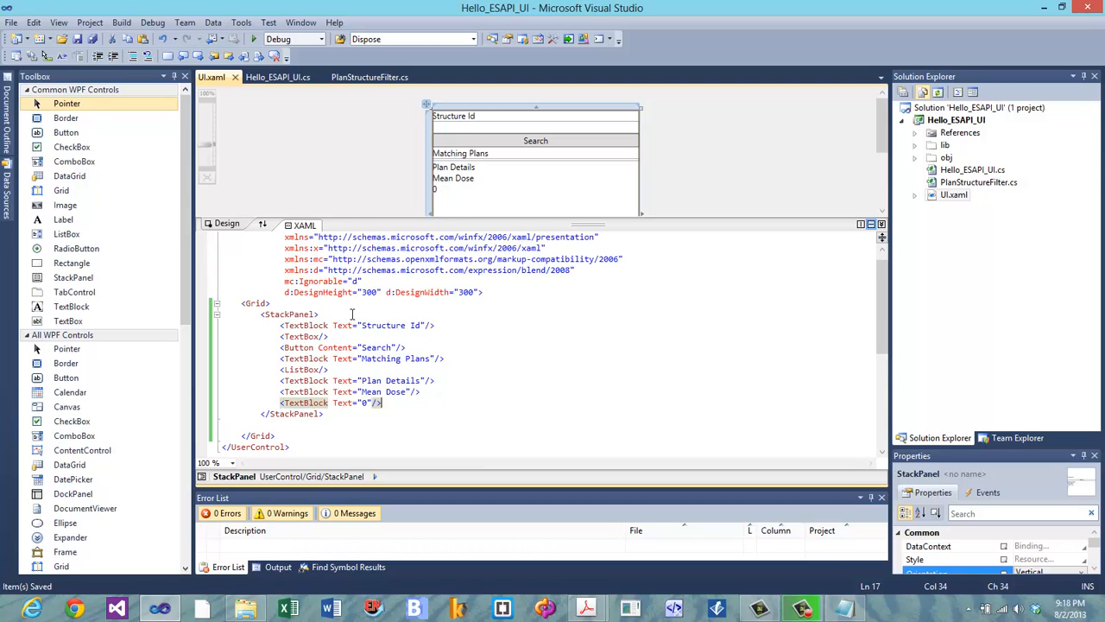
mouse_move(231, 296)
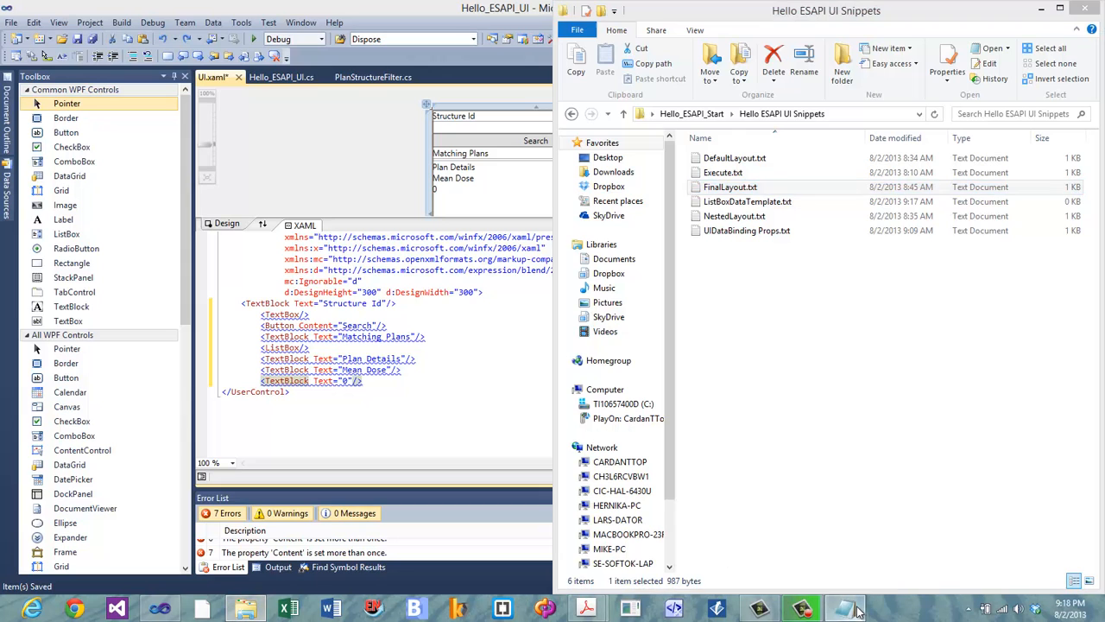
- Replace the old control markup with the nested layout from FinalLayout.txt
double_click(729, 187)
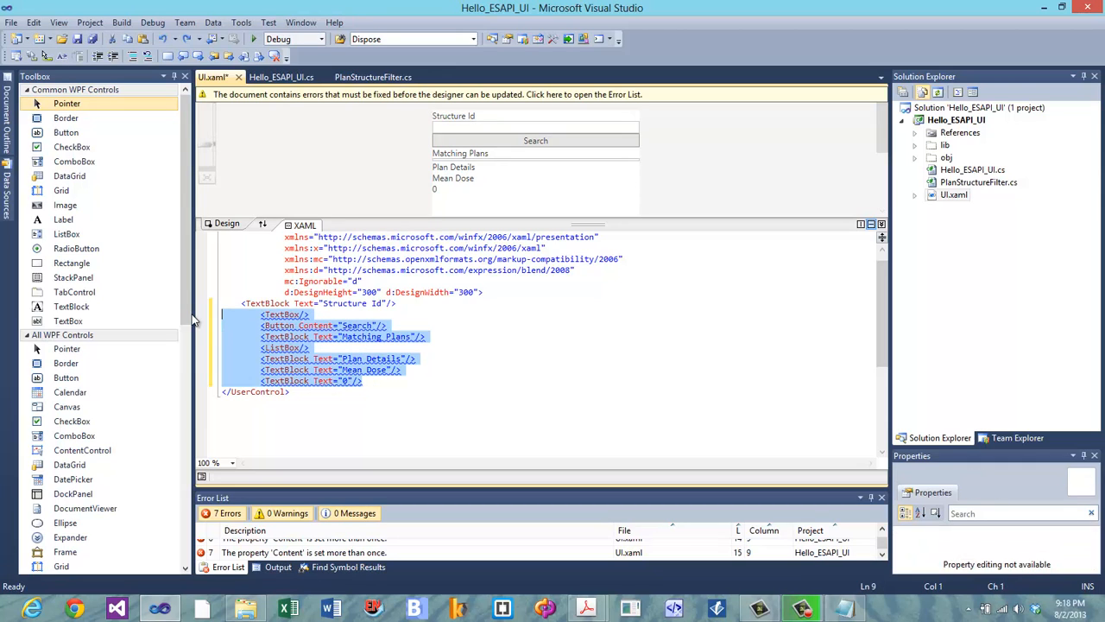
left_click(283, 314)
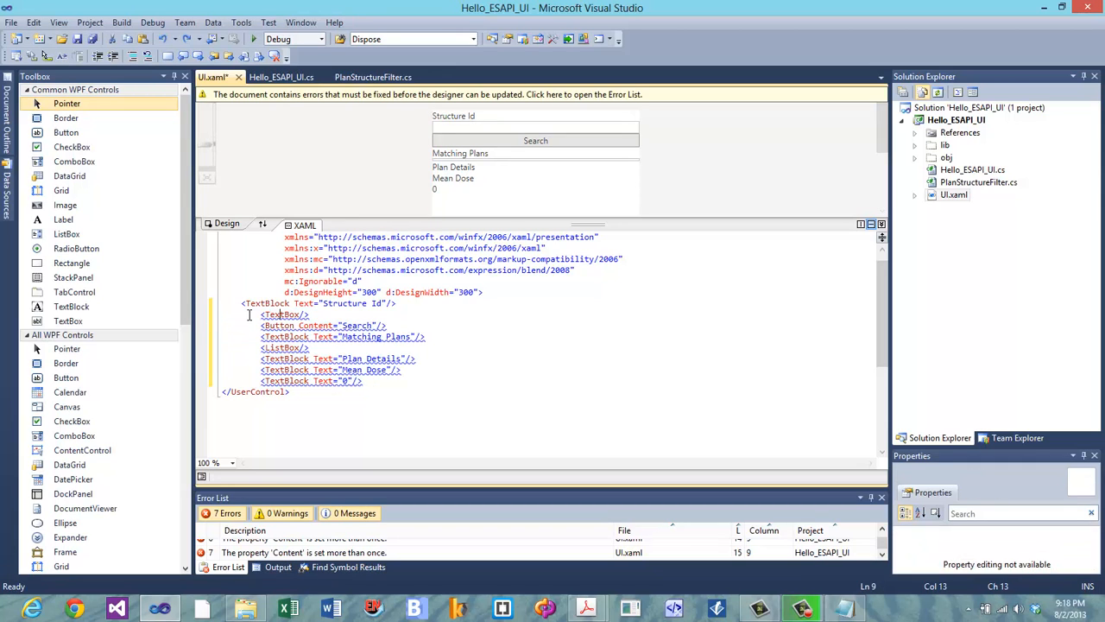
left_click_drag(242, 302, 363, 380)
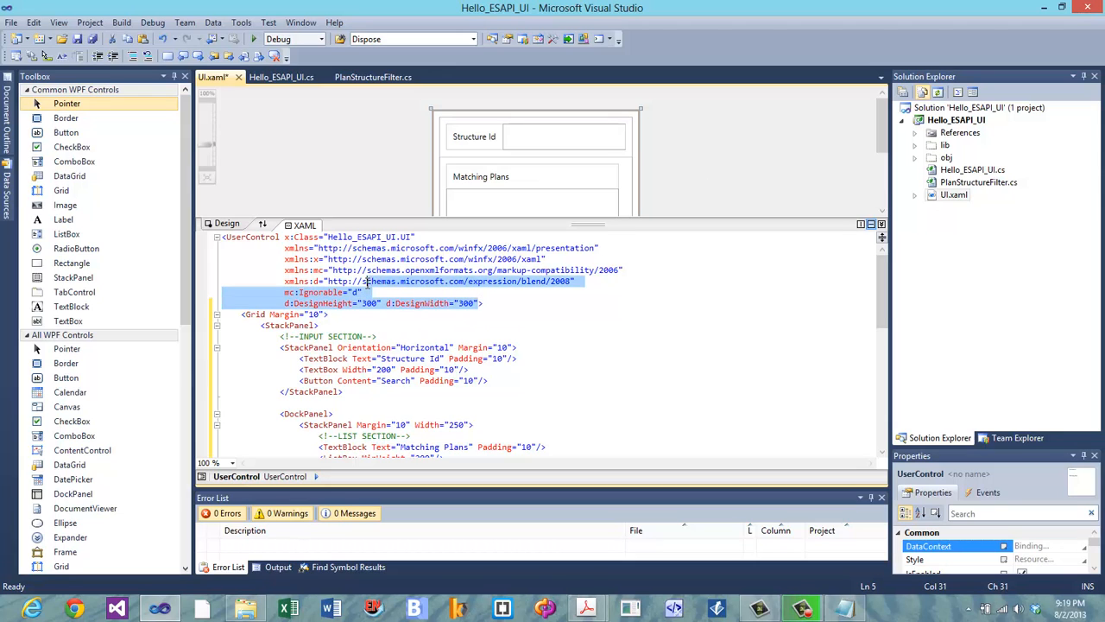
- Delete d:DesignHeight/d:DesignWidth and set the Grid's Width to 600
key("Delete")
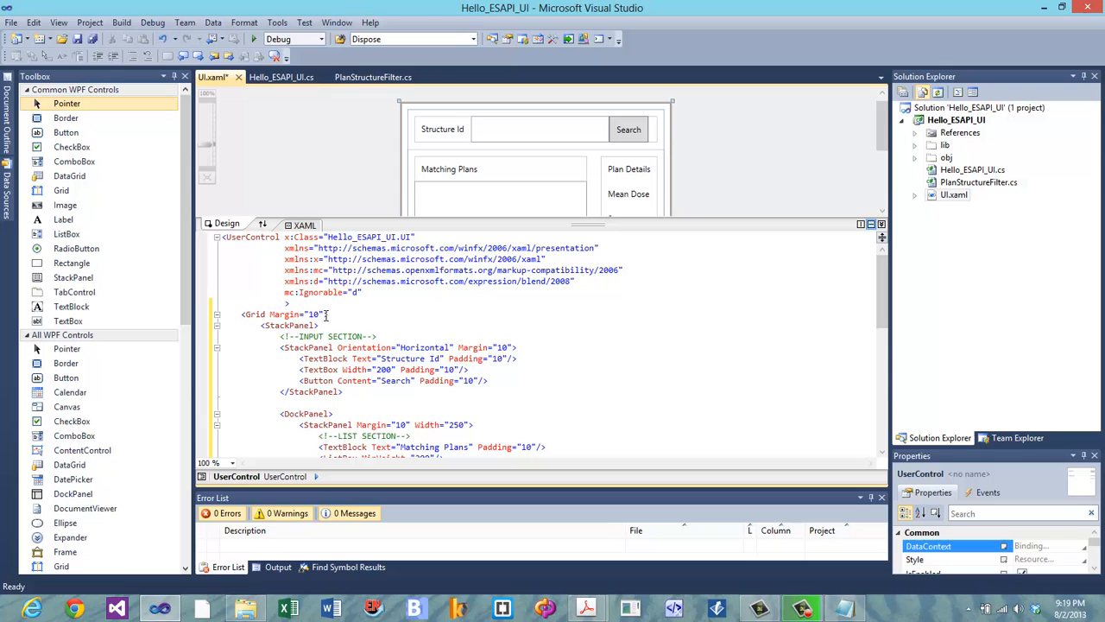
type("gr")
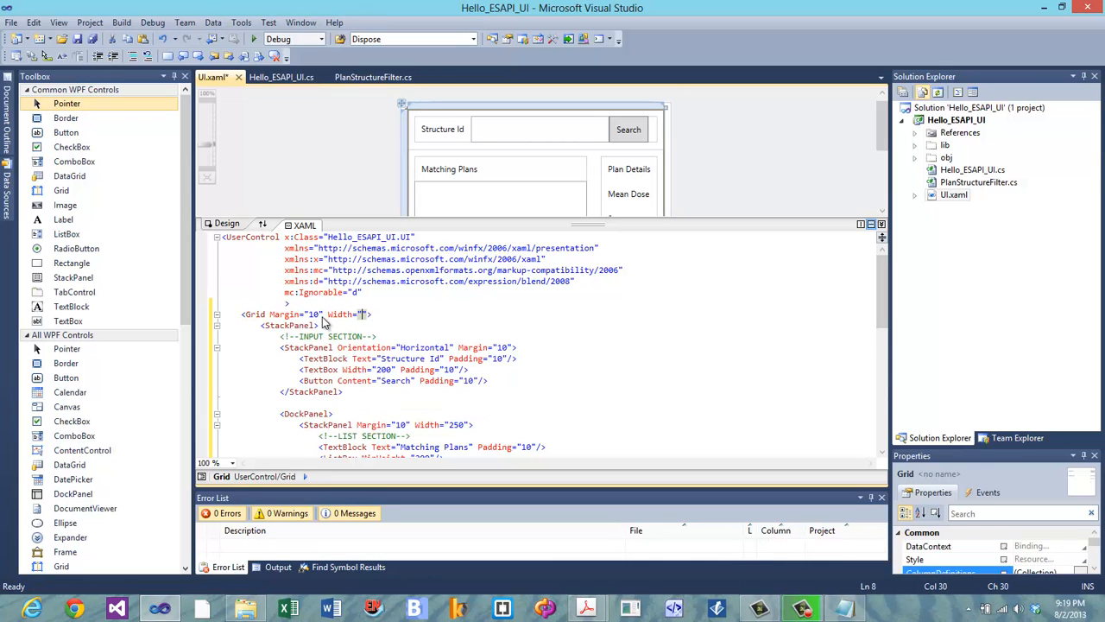
type("600")
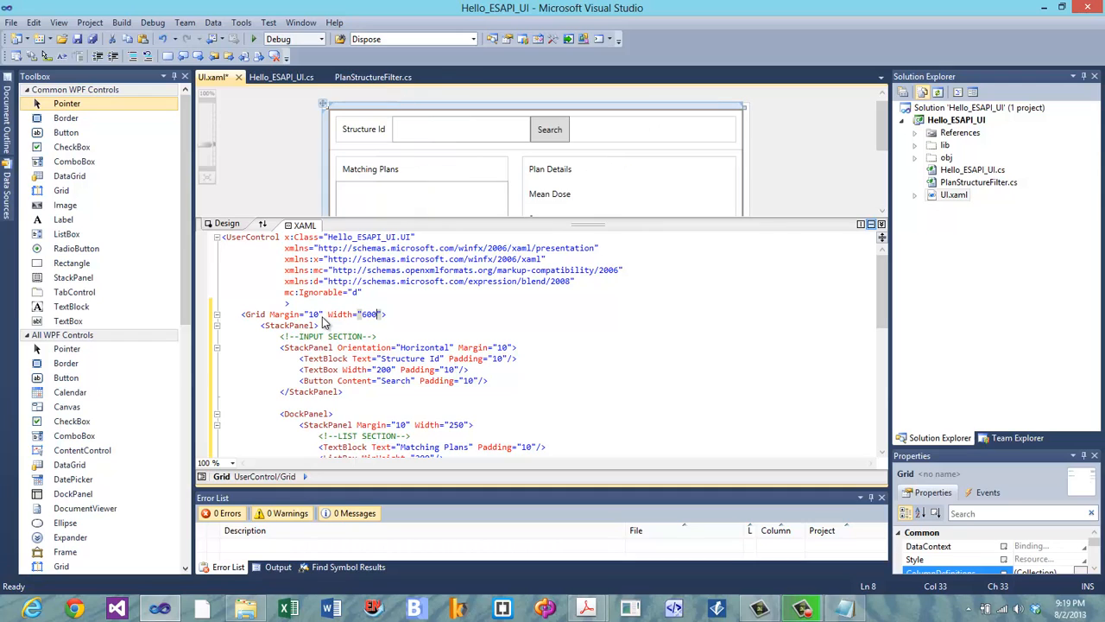
mouse_move(593, 240)
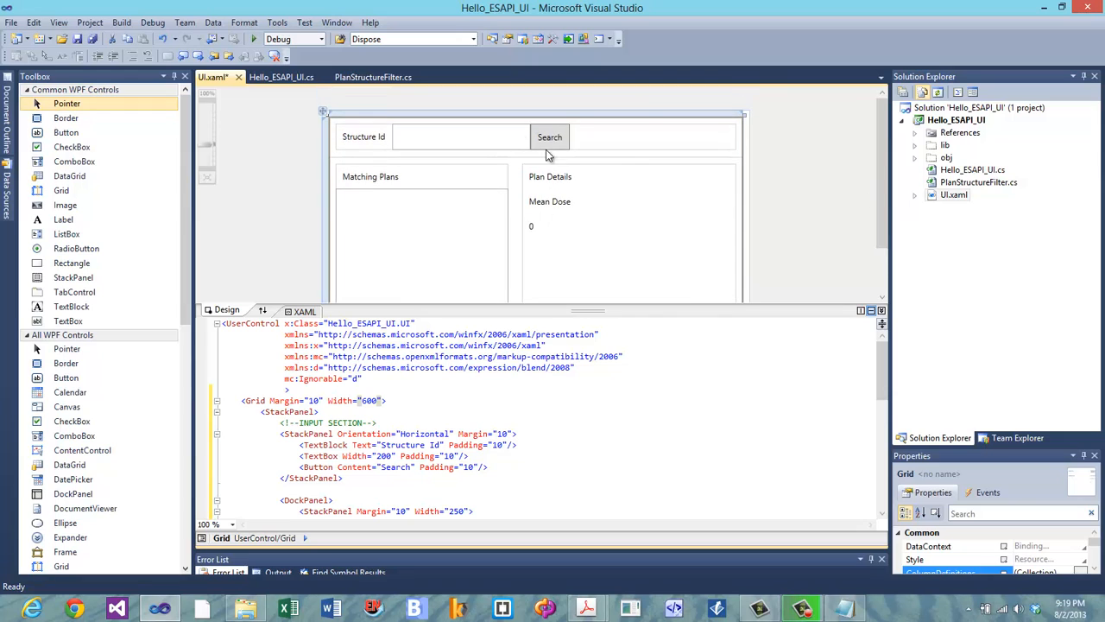
mouse_move(593, 188)
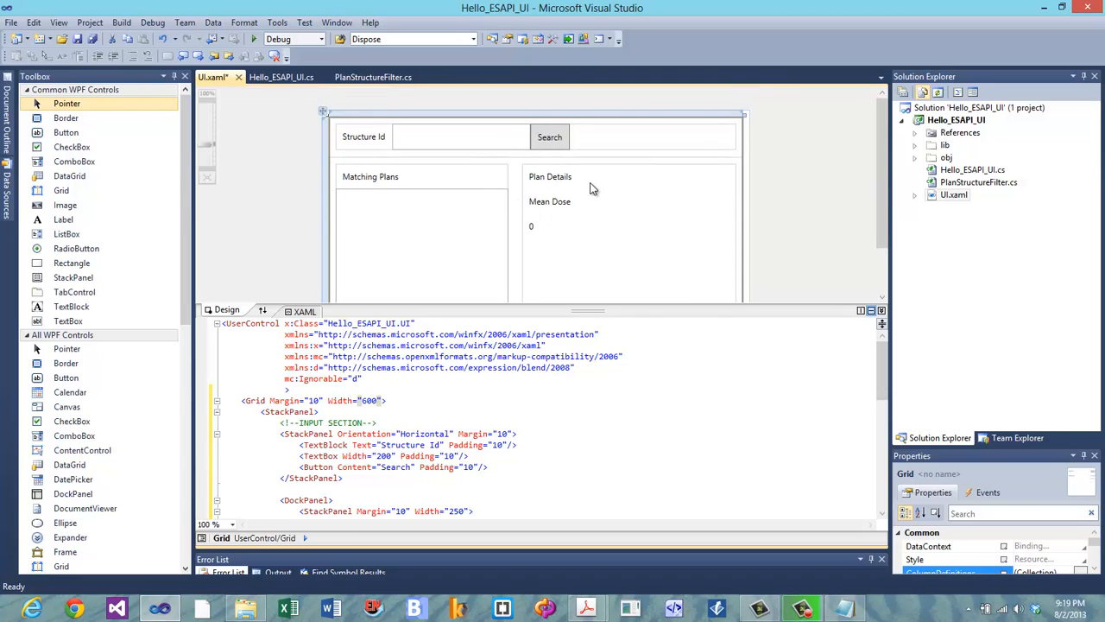
mouse_move(580, 158)
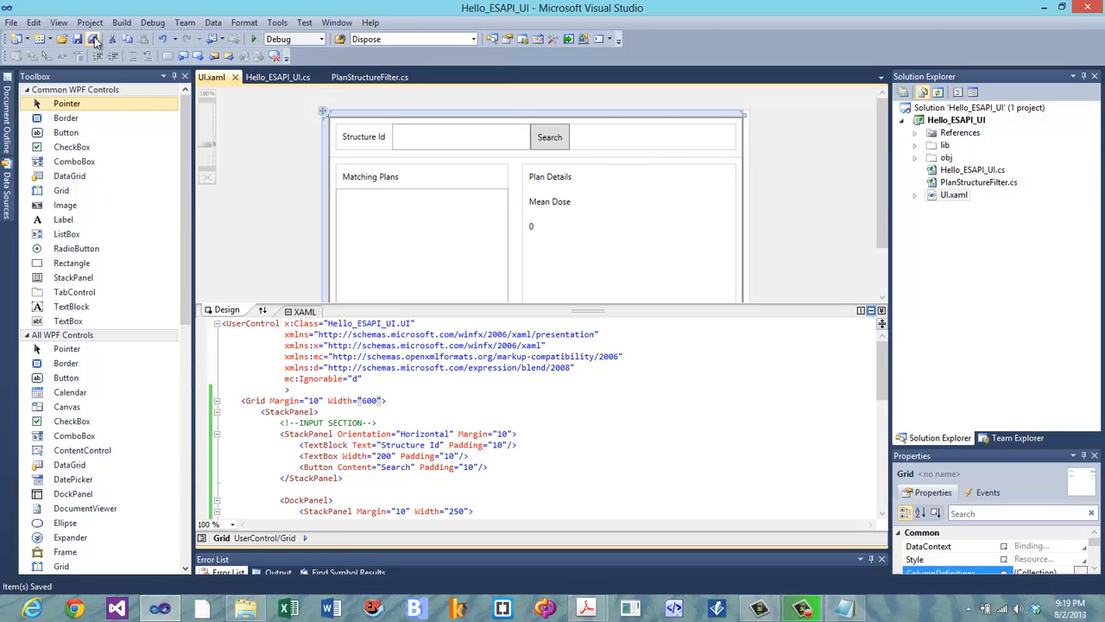
mouse_move(542, 183)
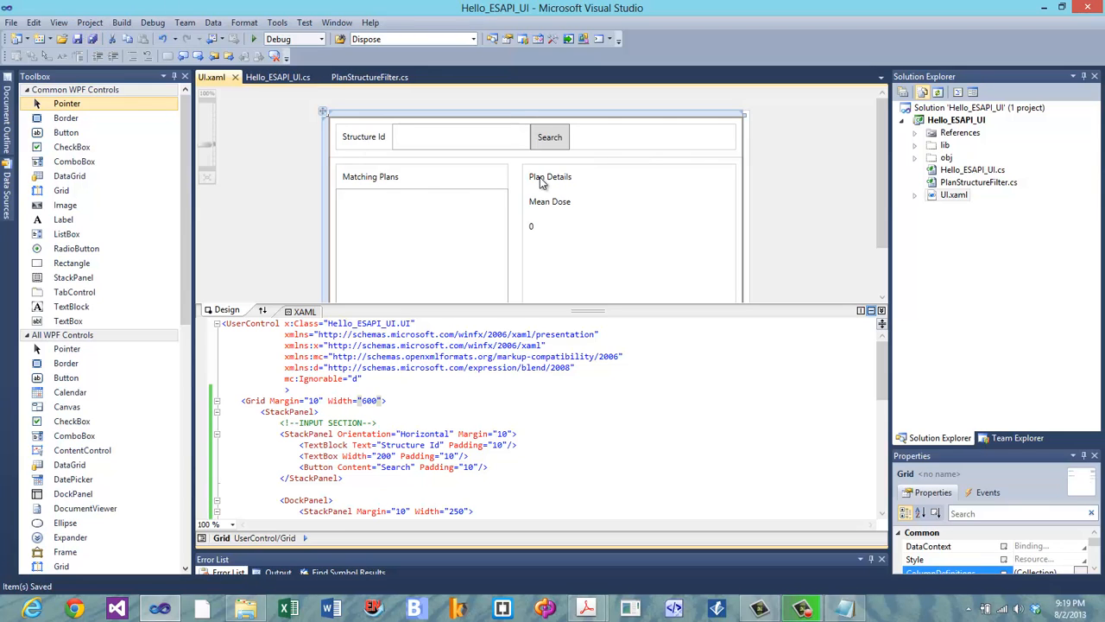
mouse_move(576, 261)
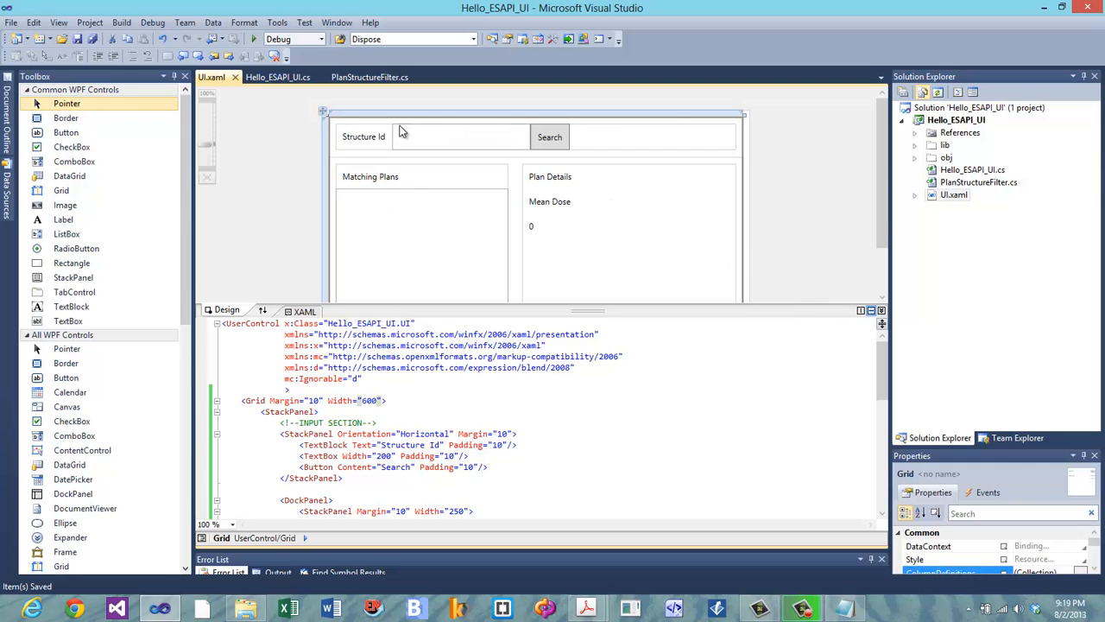
mouse_move(423, 141)
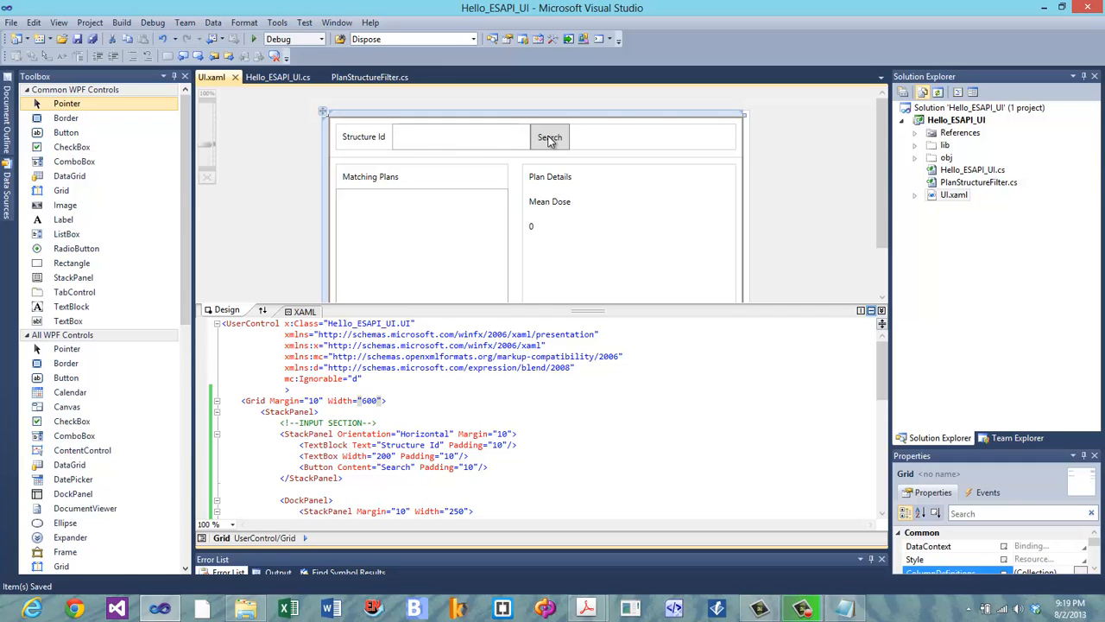
mouse_move(429, 250)
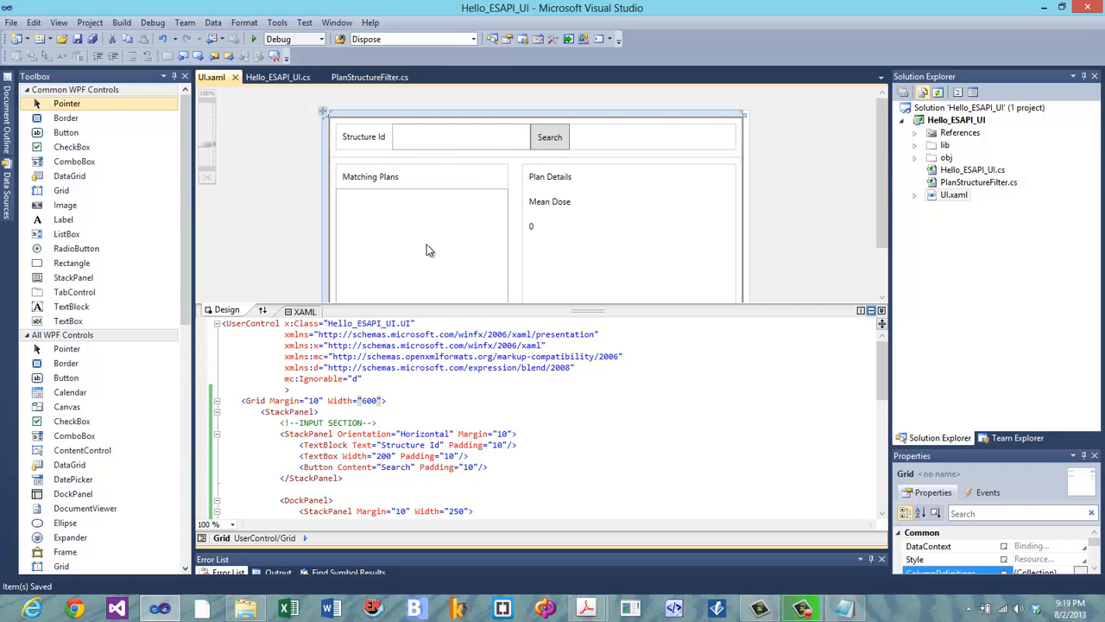
mouse_move(427, 256)
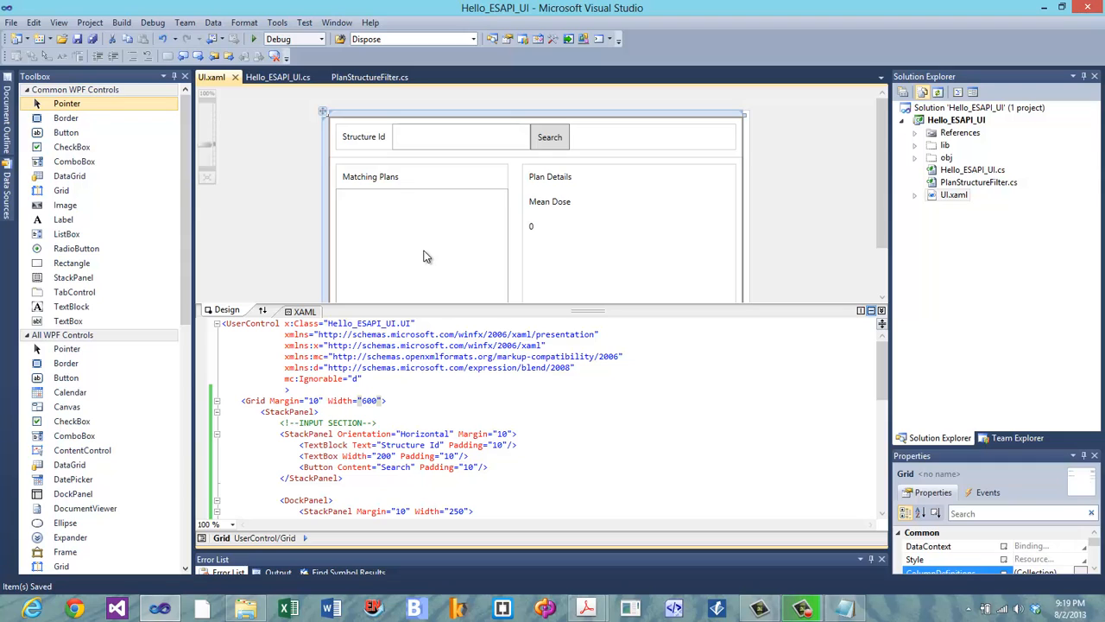
mouse_move(392, 246)
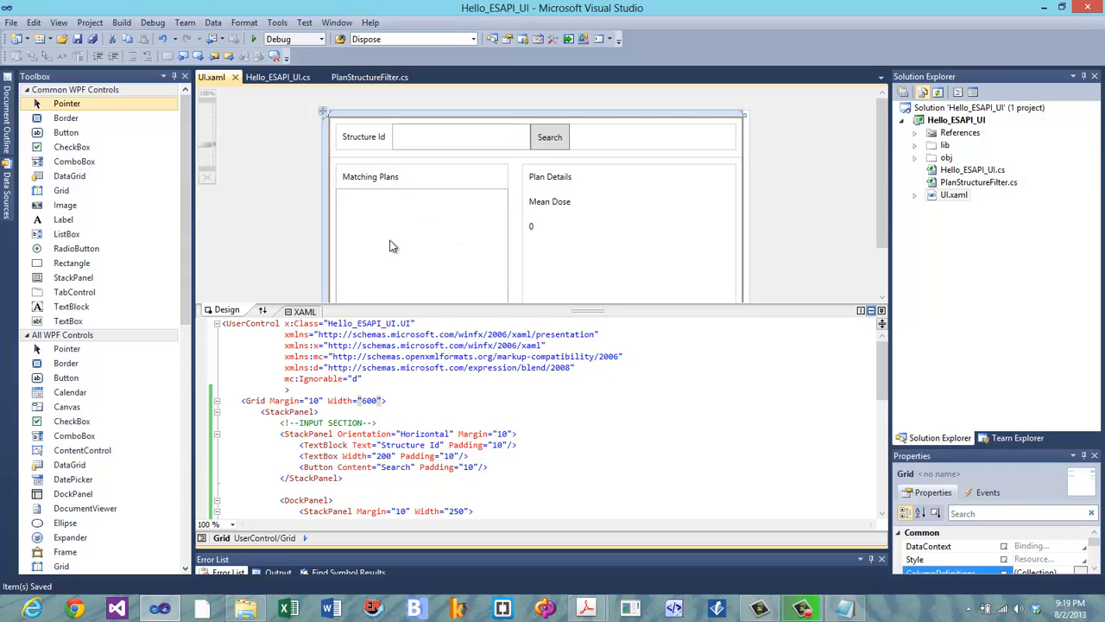
mouse_move(406, 223)
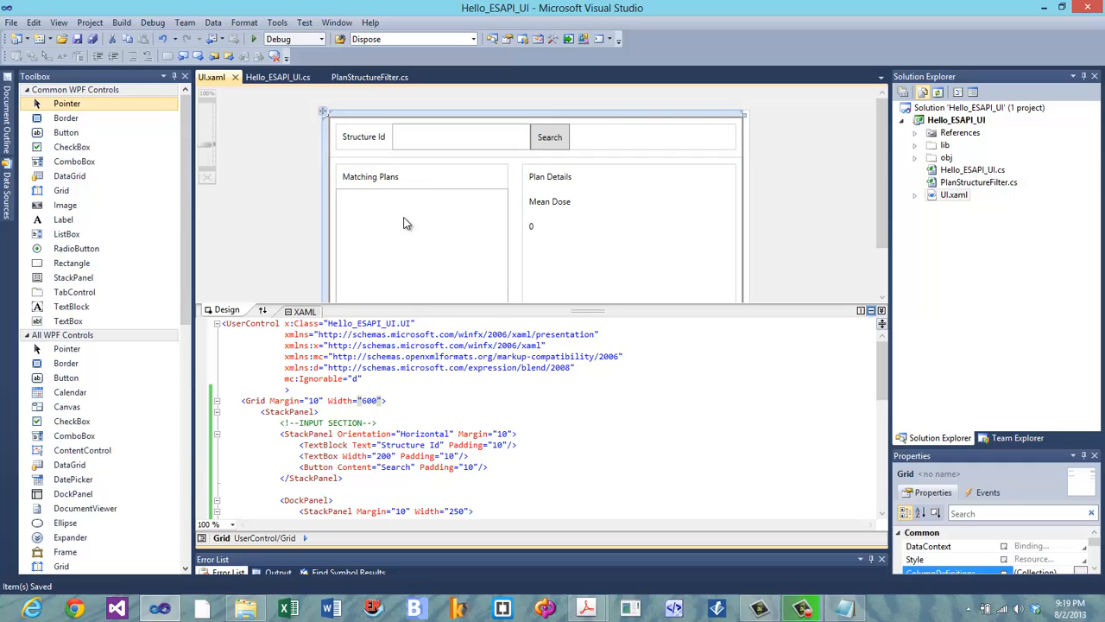
mouse_move(514, 232)
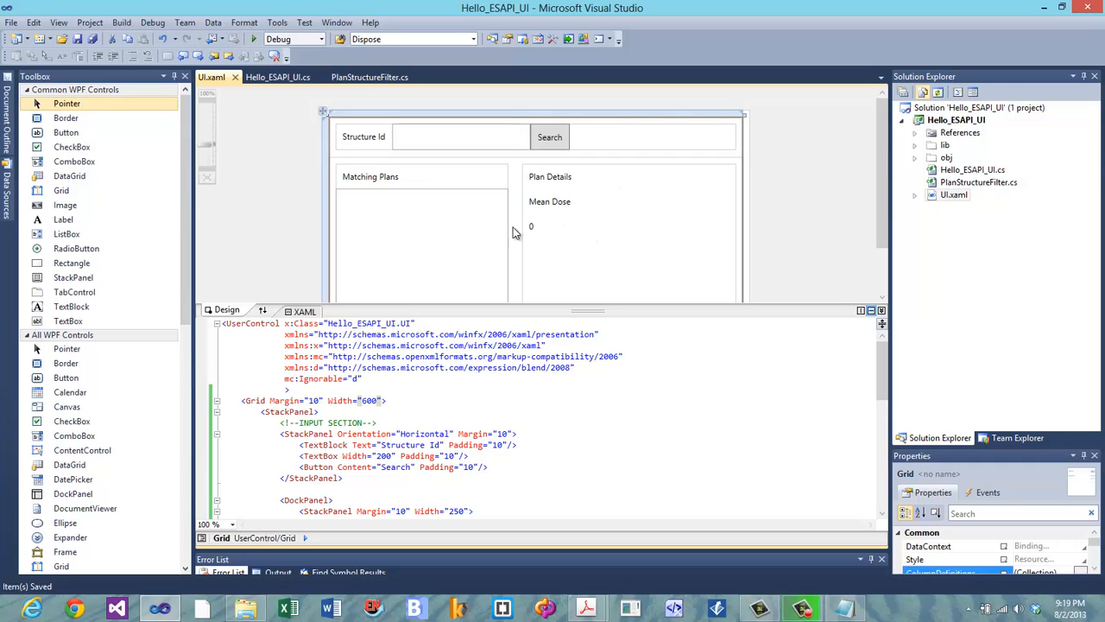
mouse_move(522, 239)
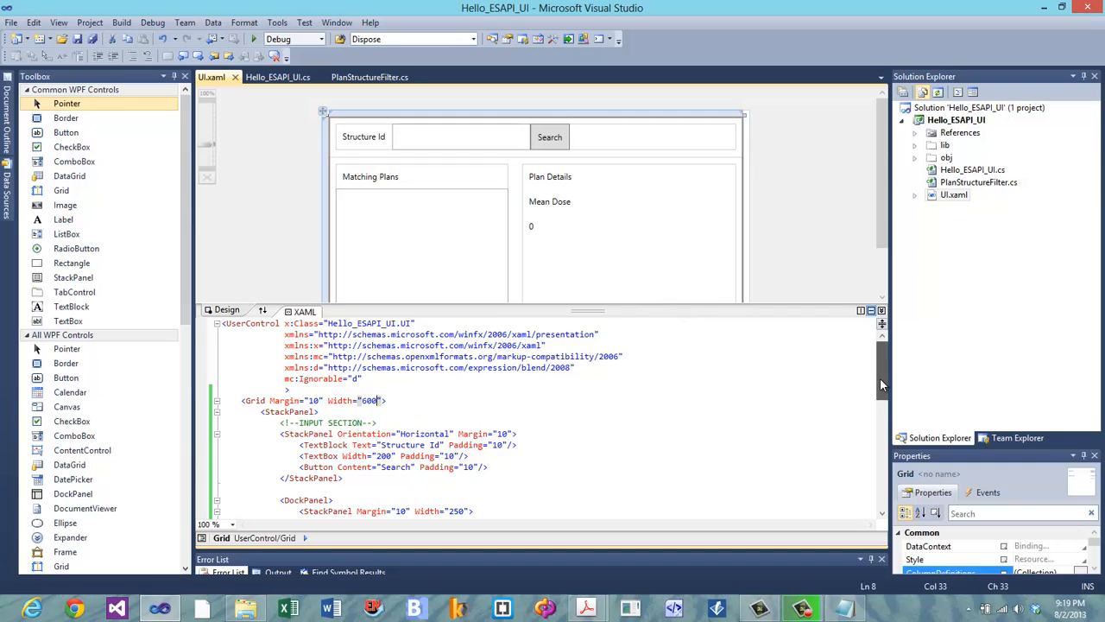
scroll("down", 3)
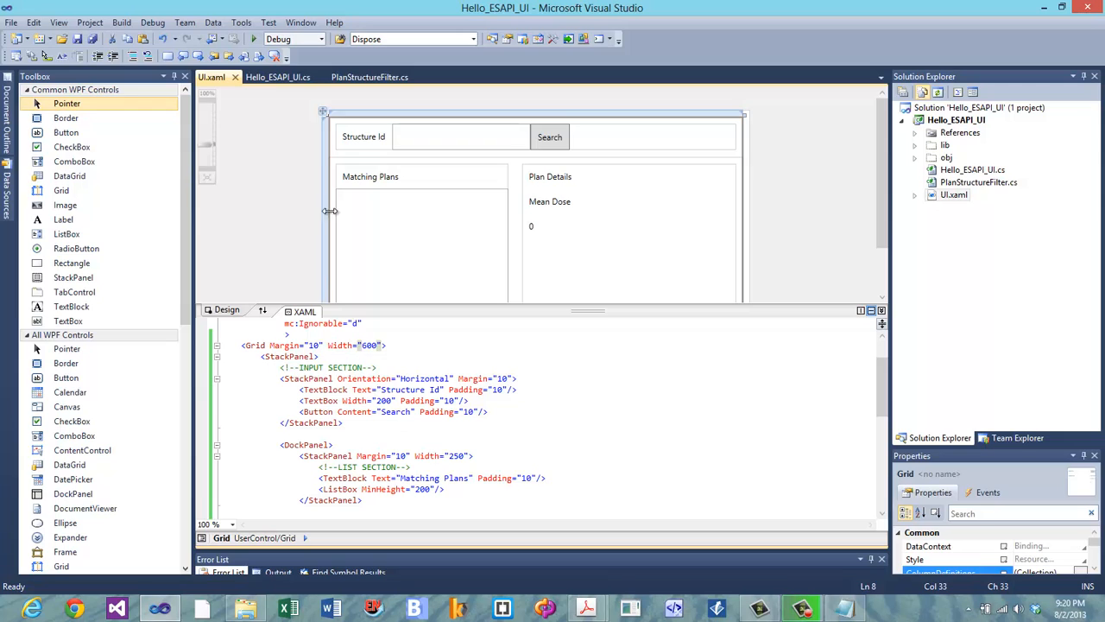
mouse_move(323, 126)
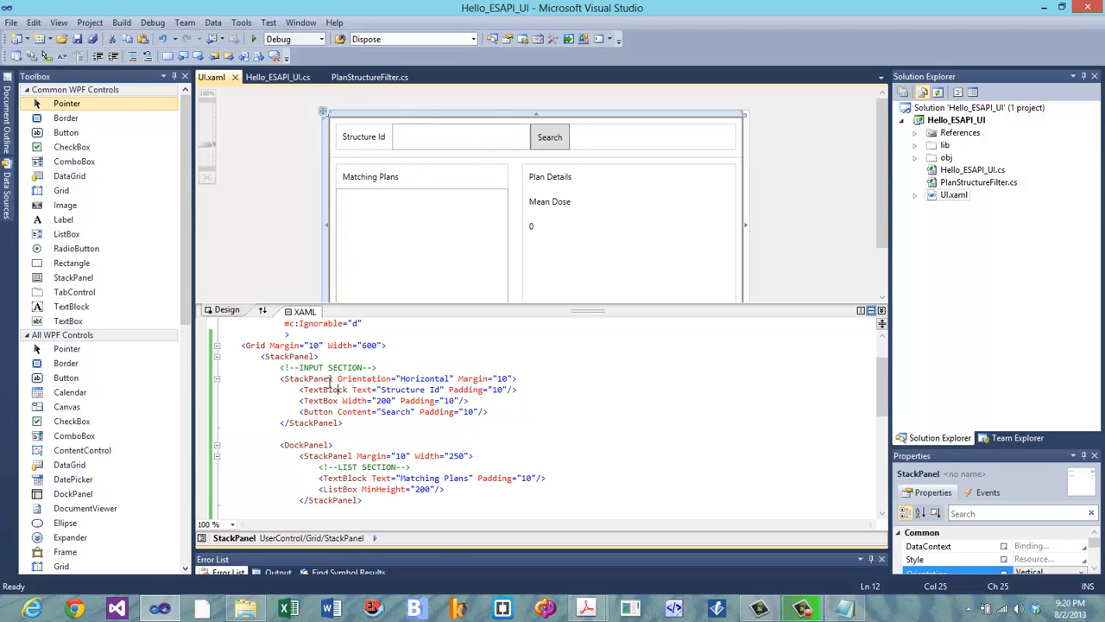
left_click(334, 389)
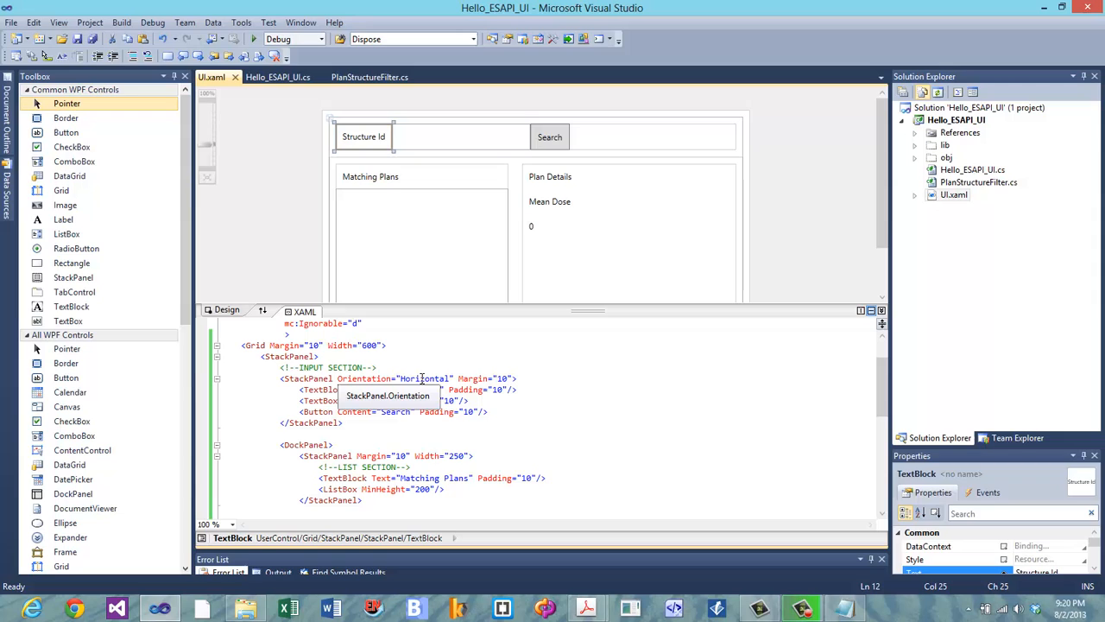
mouse_move(432, 139)
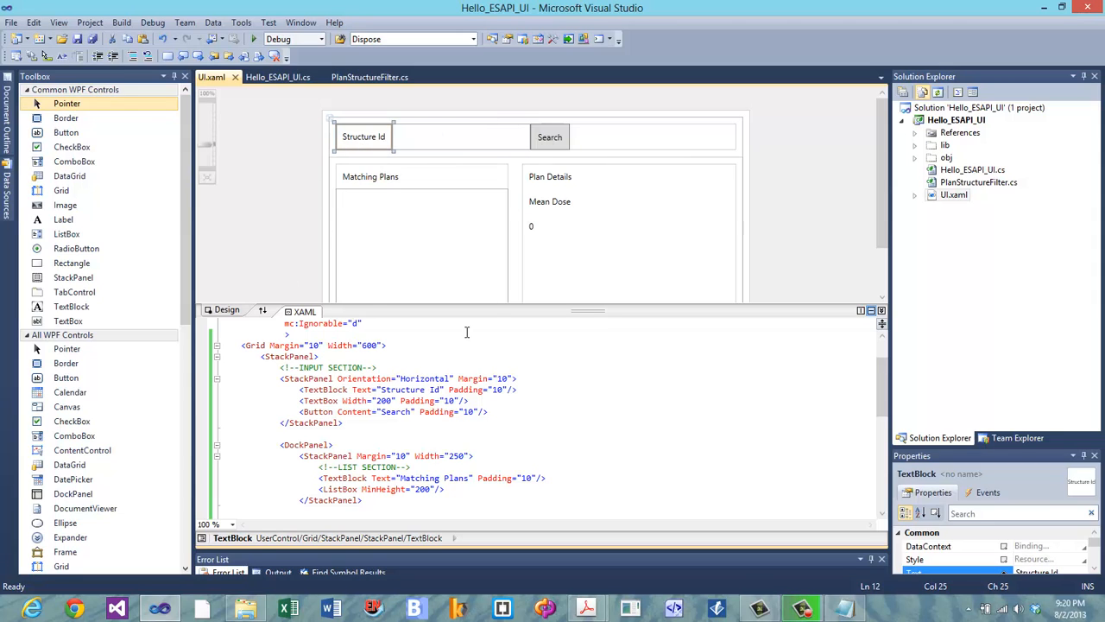
mouse_move(587, 448)
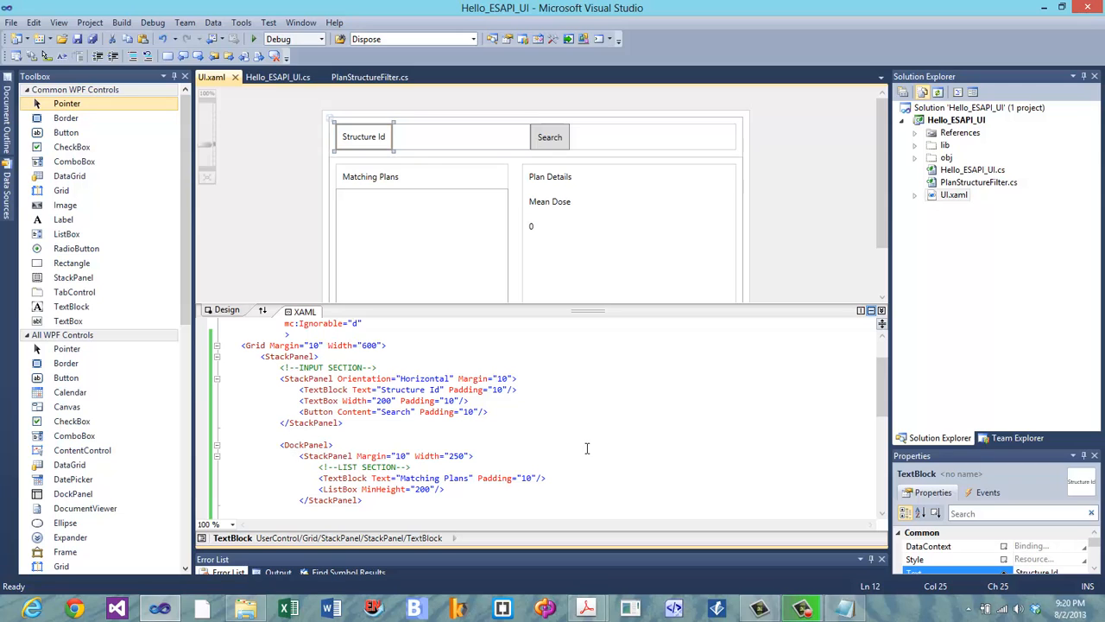
mouse_move(378, 229)
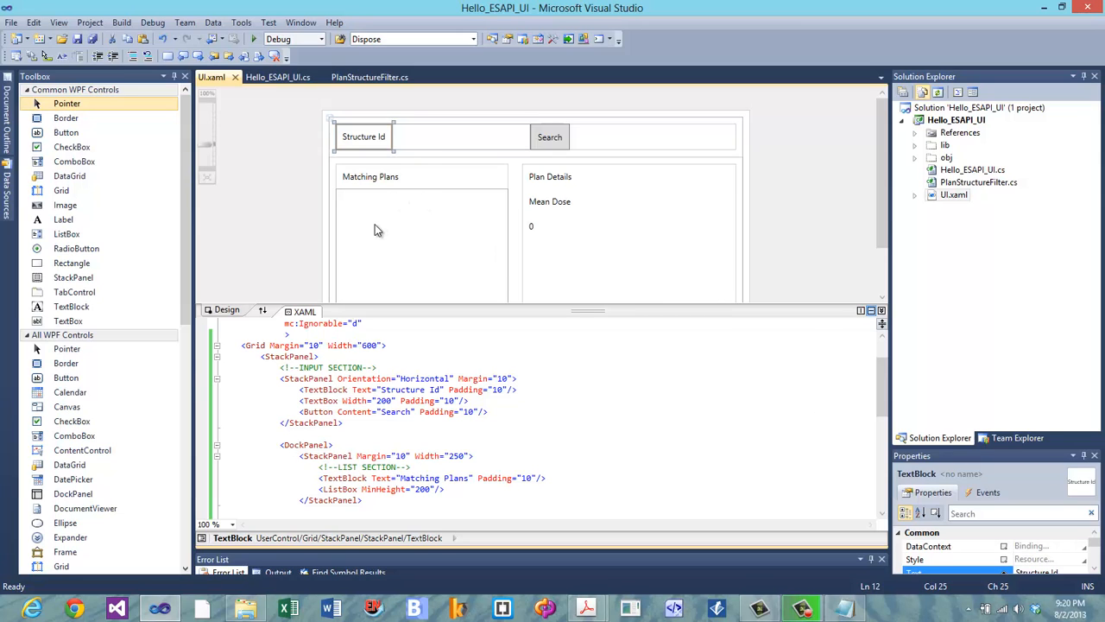
mouse_move(625, 243)
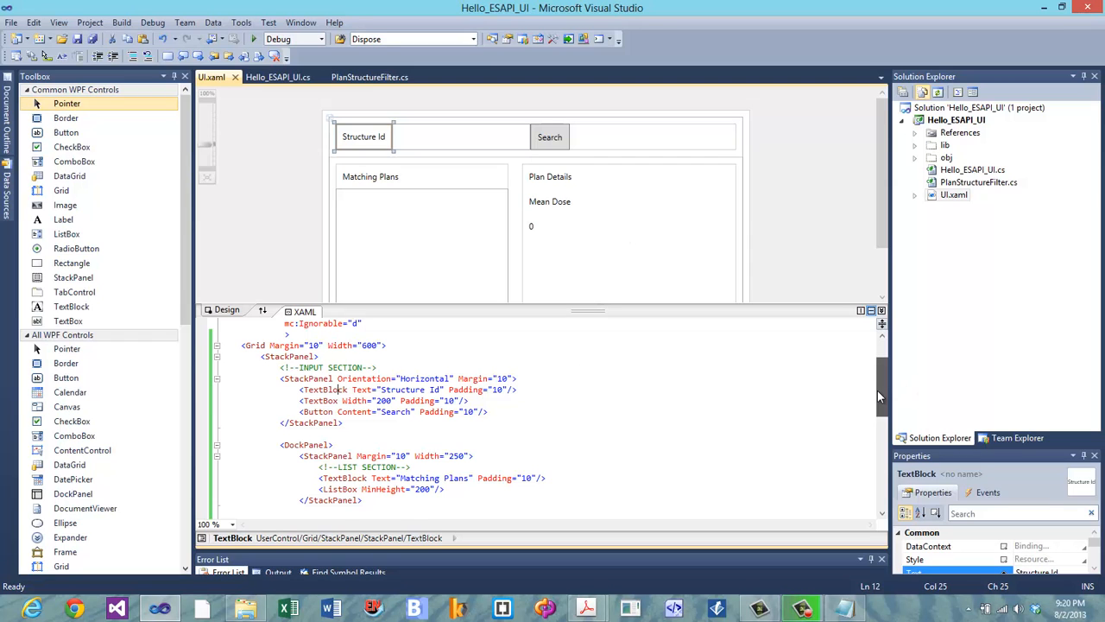
scroll("down", 3)
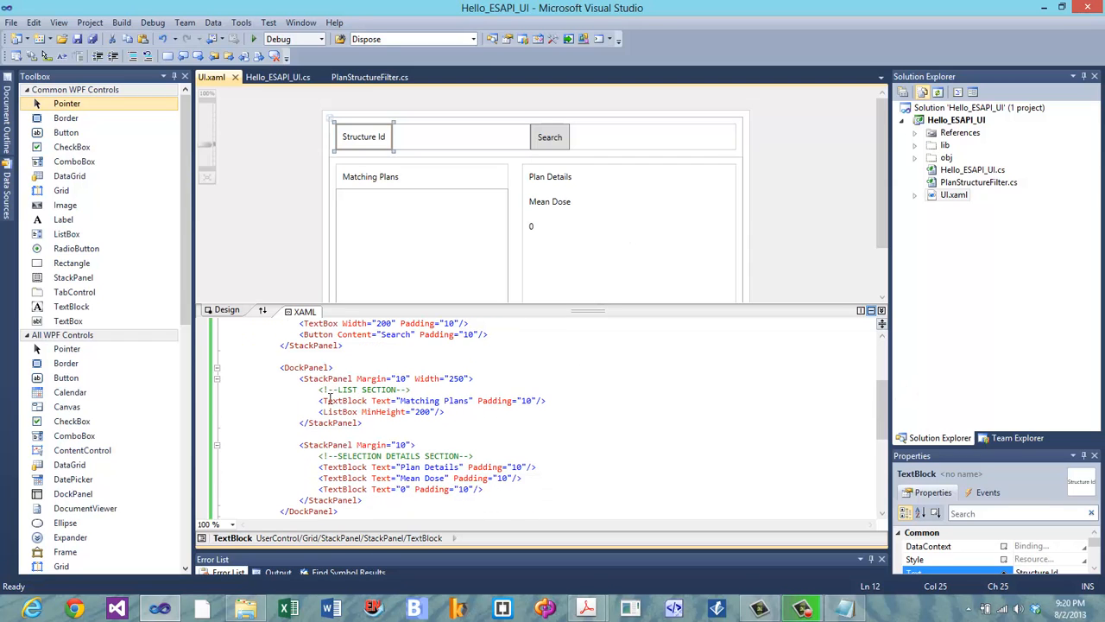
mouse_move(370, 173)
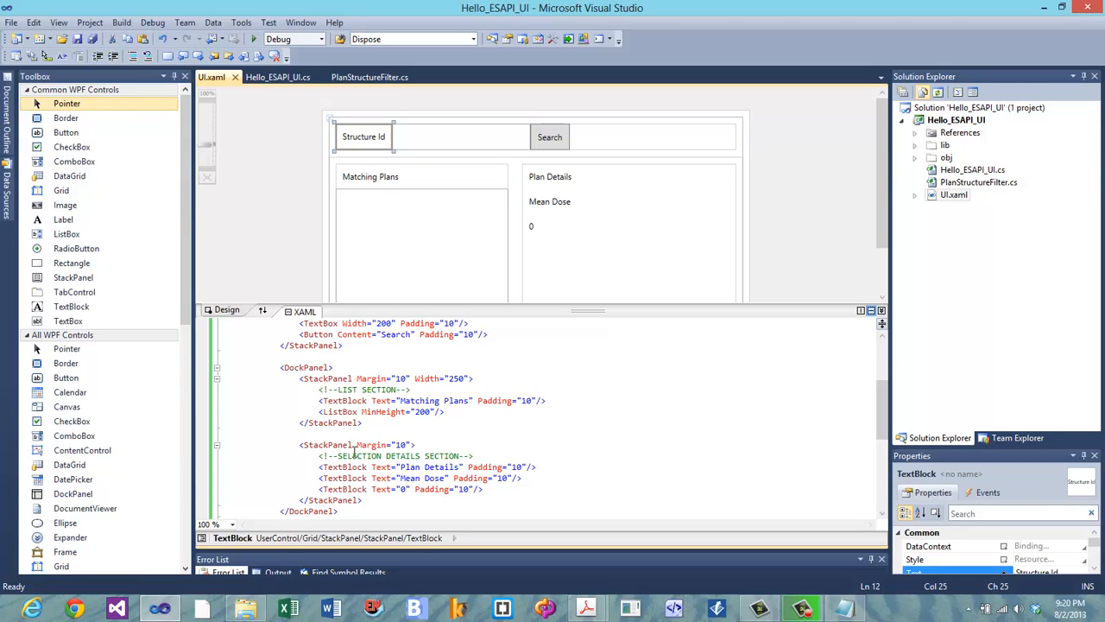
mouse_move(564, 236)
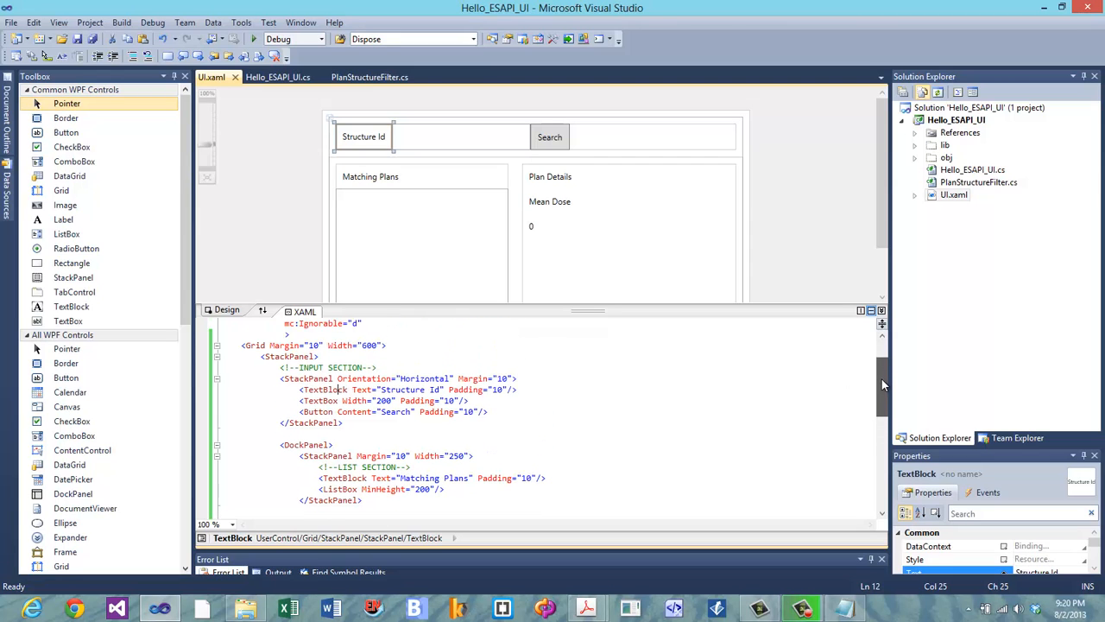
scroll("down", 3)
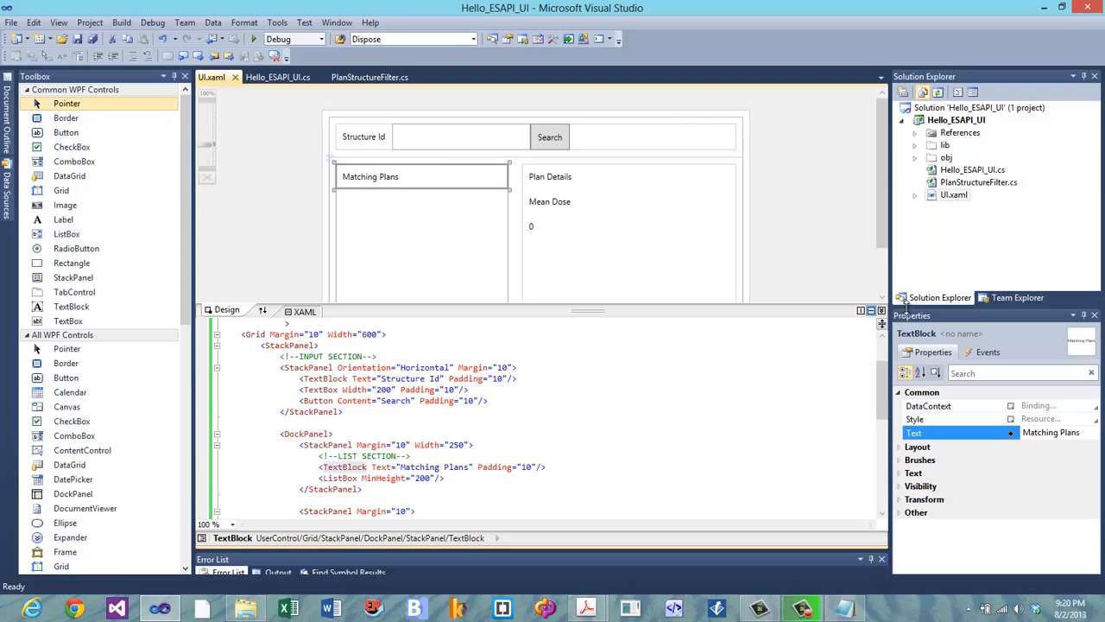
- Give Matching Plans a gray background, then add Background="#FFE5E5E5" to Plan Details
left_click(901, 460)
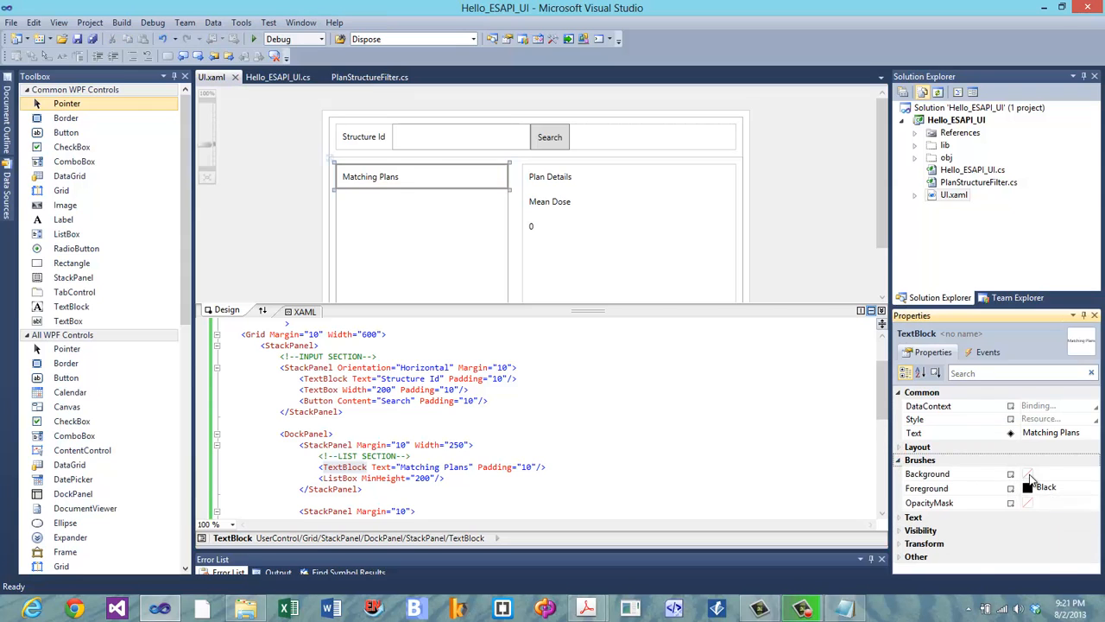
left_click(1029, 473)
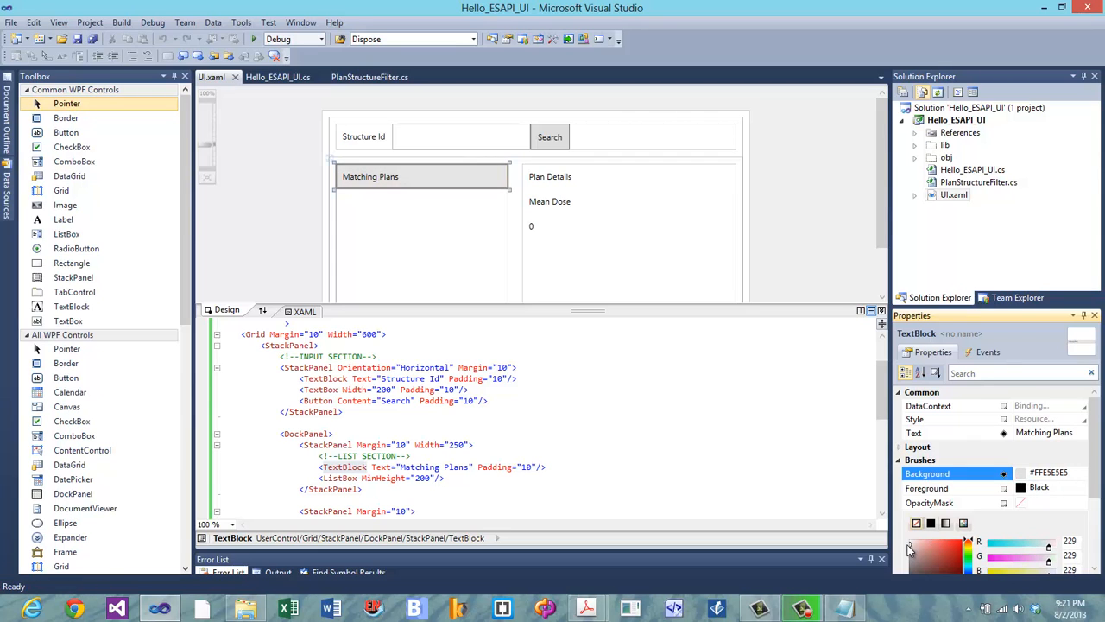
left_click(287, 165)
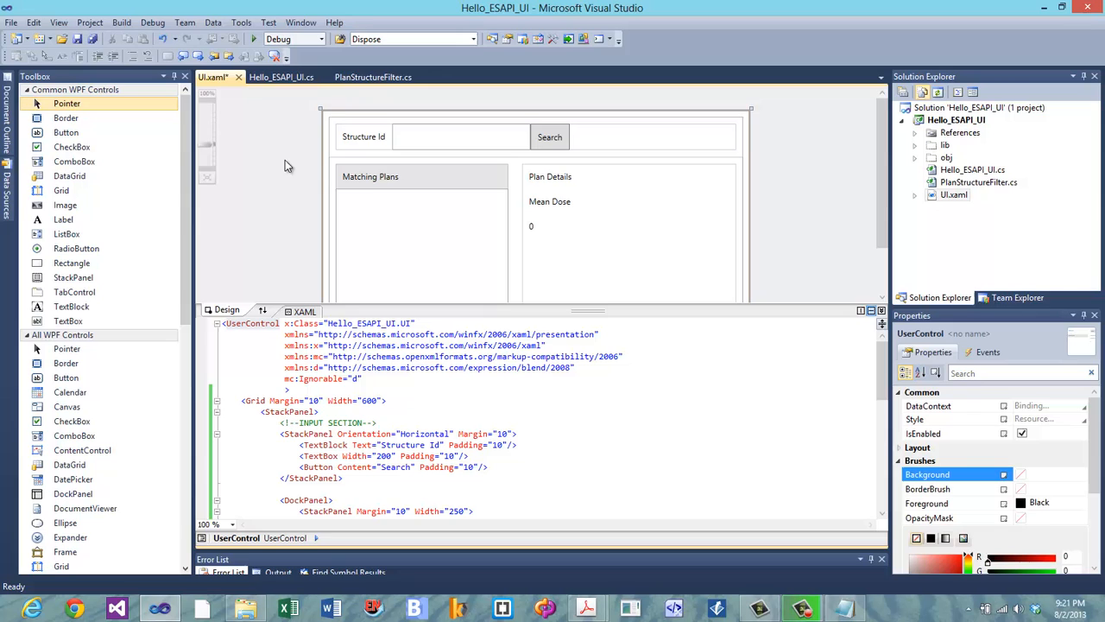
left_click(370, 176)
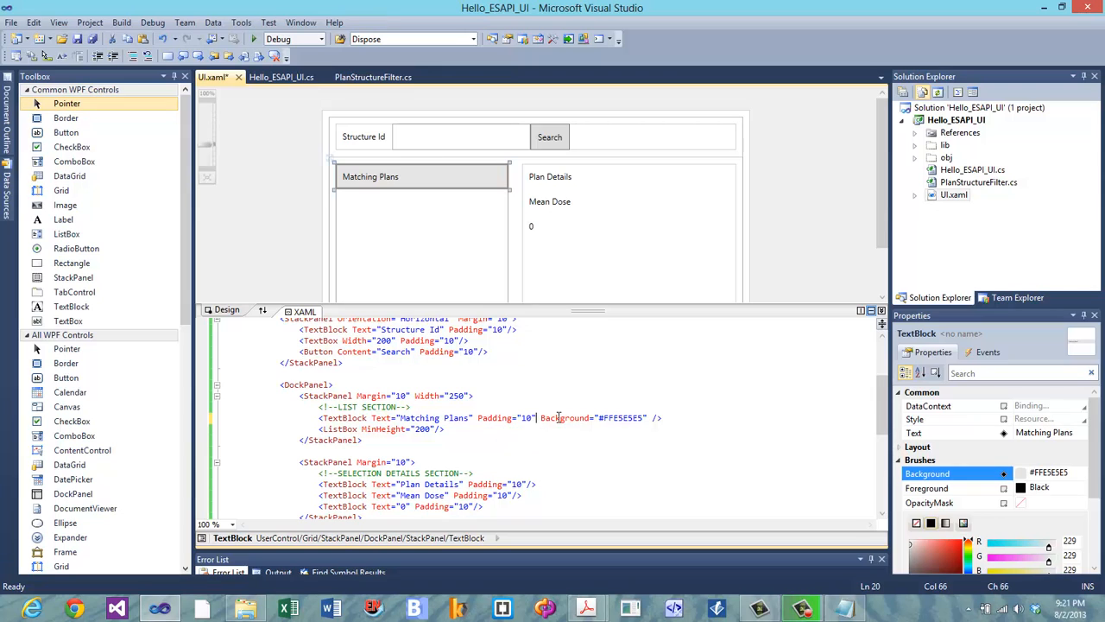
left_click_drag(539, 417, 646, 416)
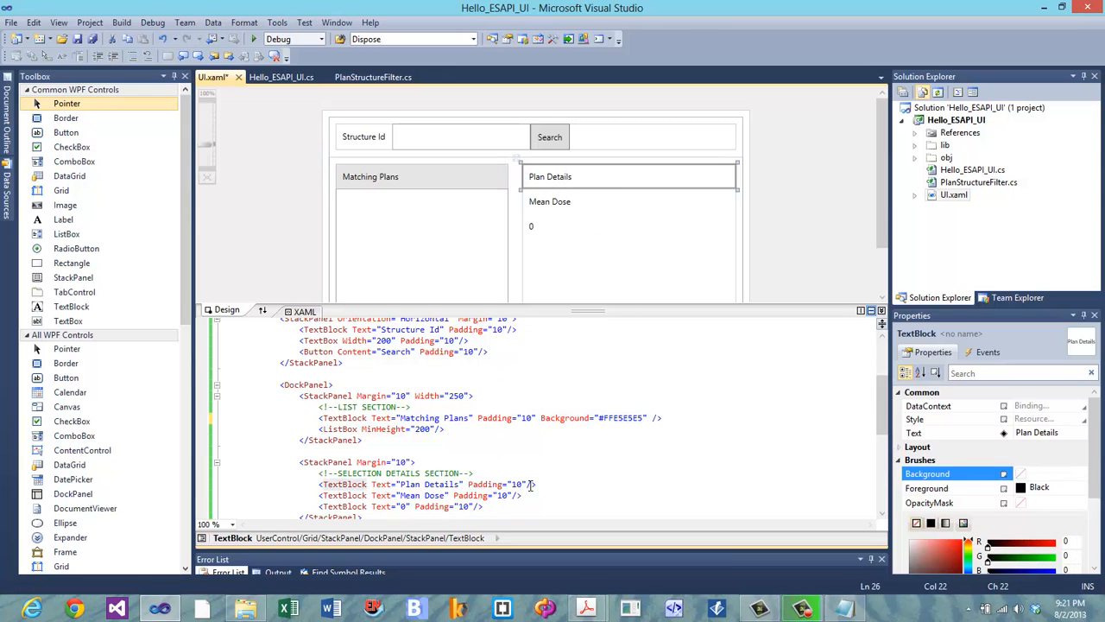
type("Background=\"#FFE5E5E5\"")
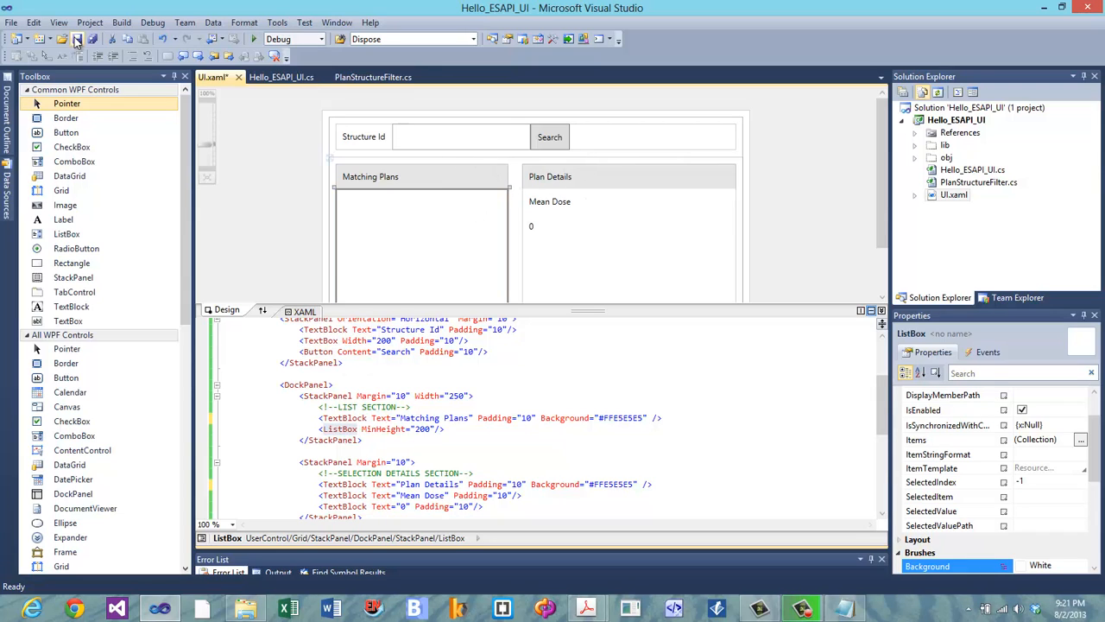
- Save UI.xaml from the toolbar, then switch to Chrome
left_click(77, 55)
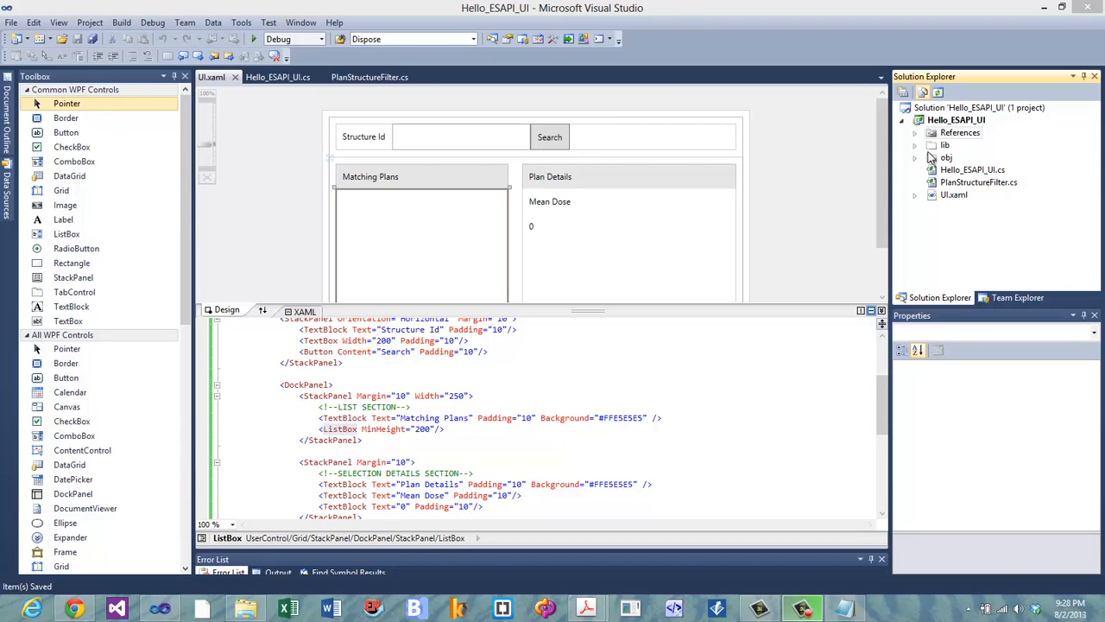
mouse_move(728, 214)
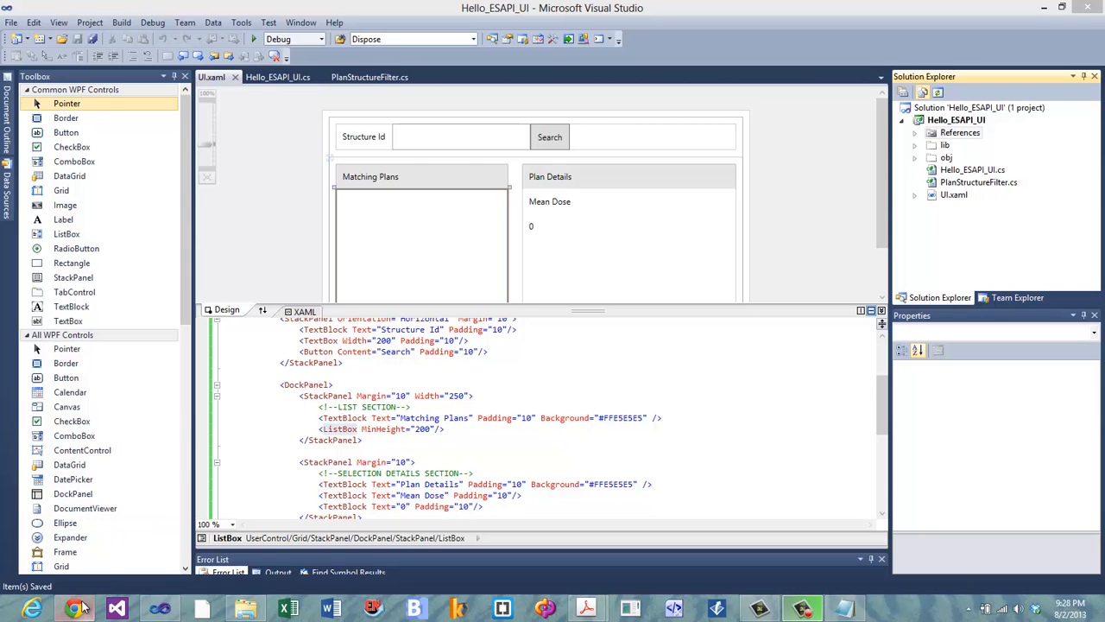
left_click(85, 607)
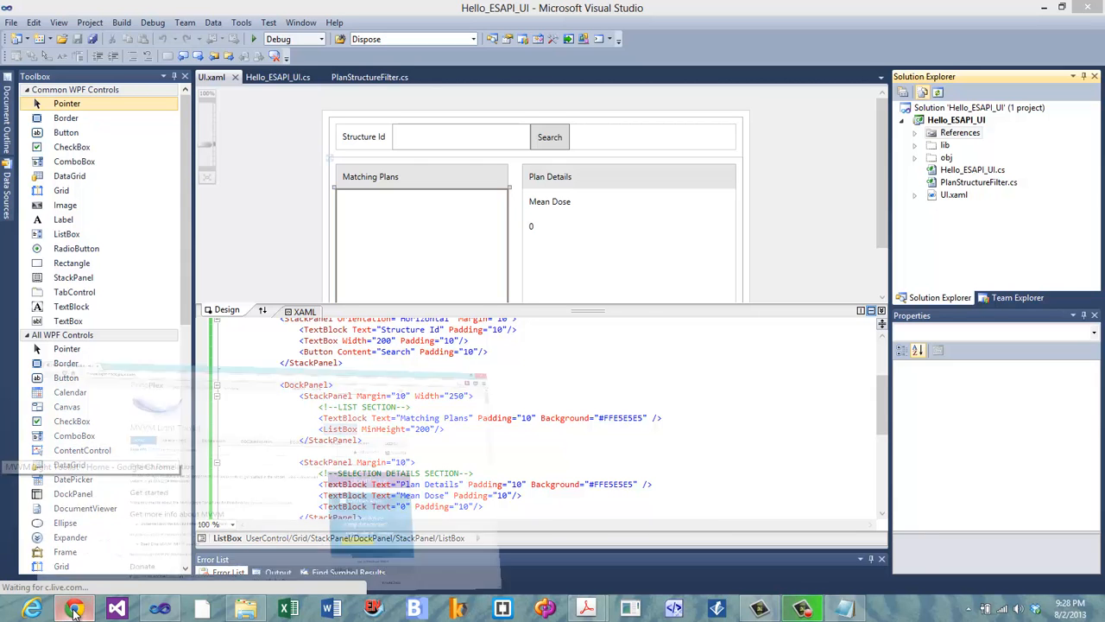
- View the mvvmlight.codeplex.com page in Chrome, then minimize the browser
left_click(66, 609)
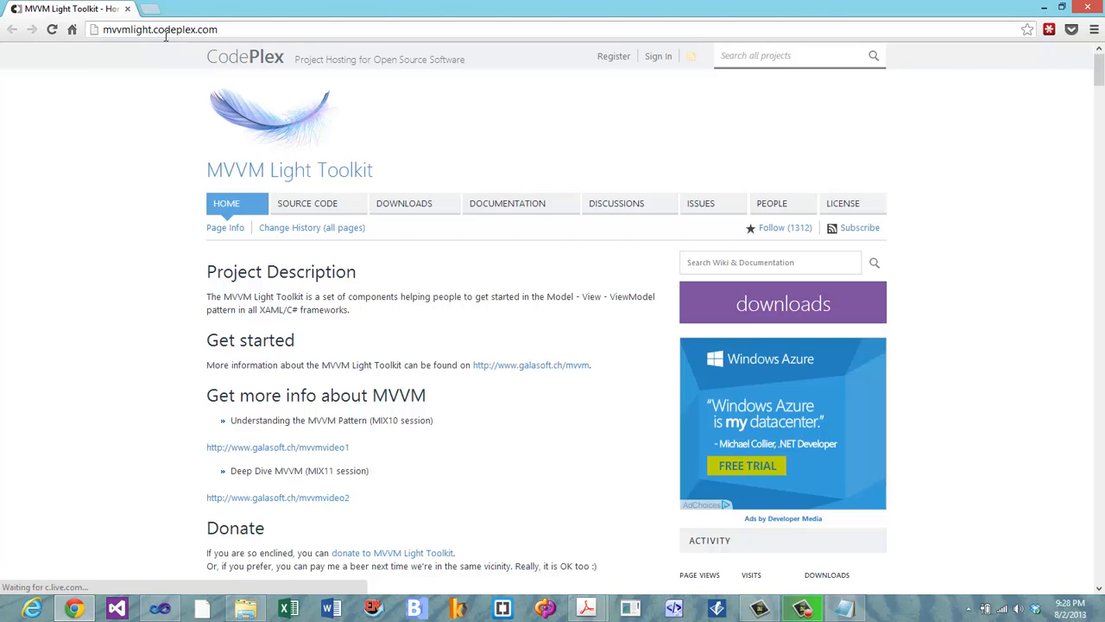
mouse_move(1092, 101)
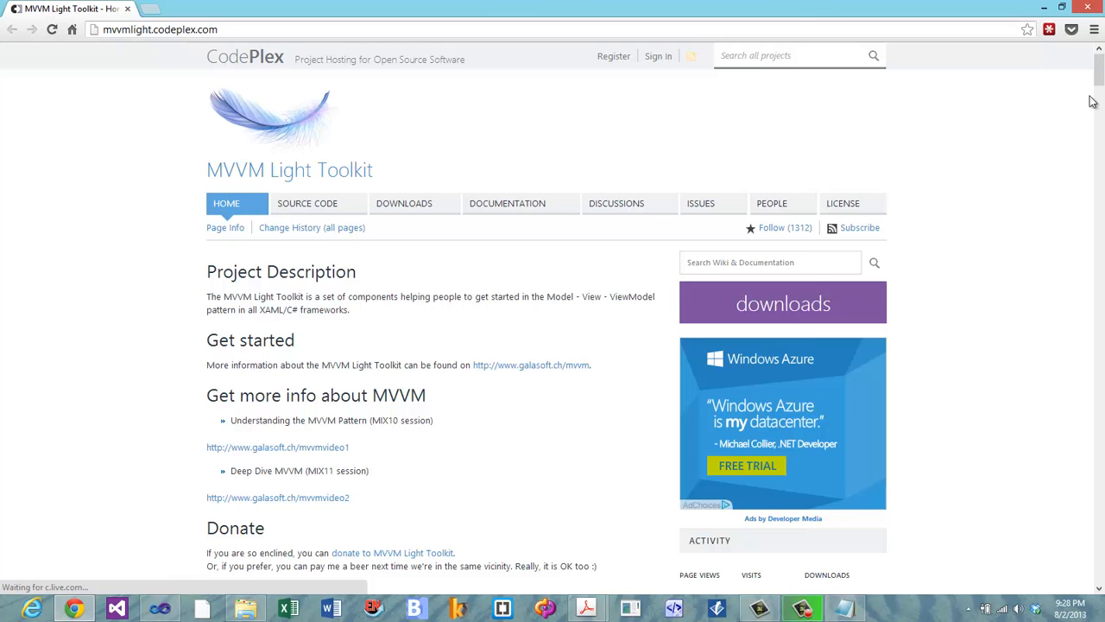
left_click(113, 608)
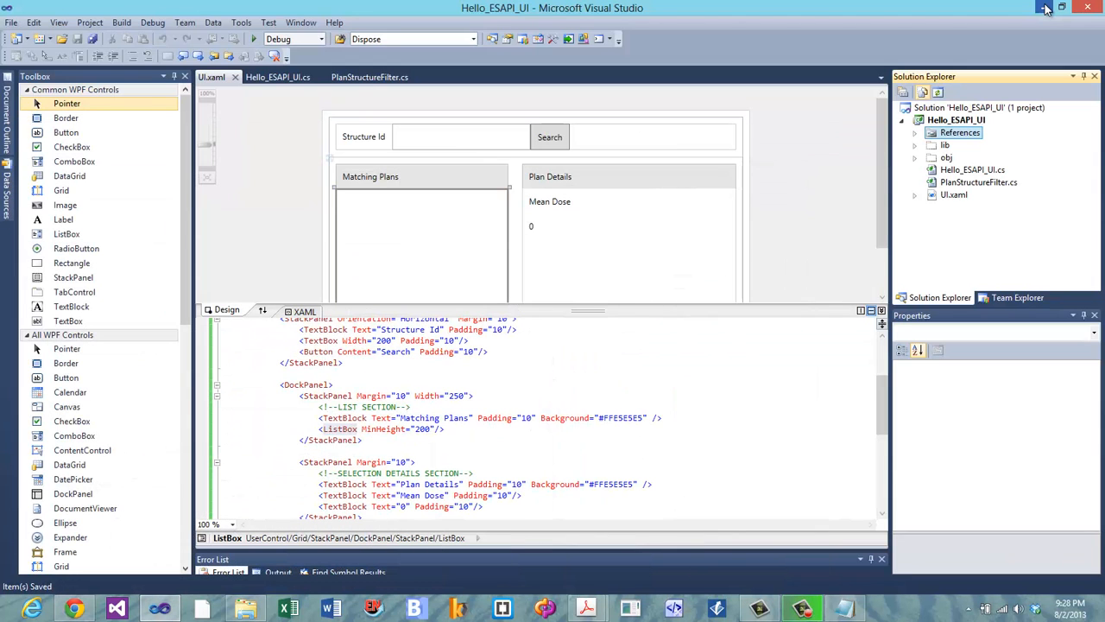
mouse_move(1046, 9)
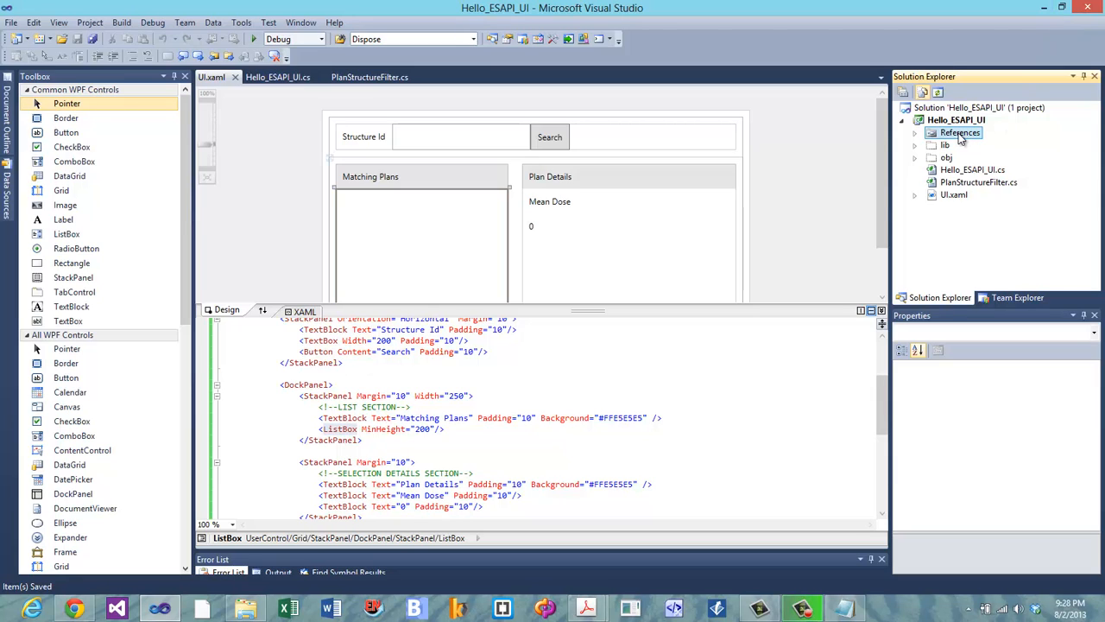
- Reference GalaSoft.MvvmLight.dll from the lib folder, then Save All
right_click(957, 132)
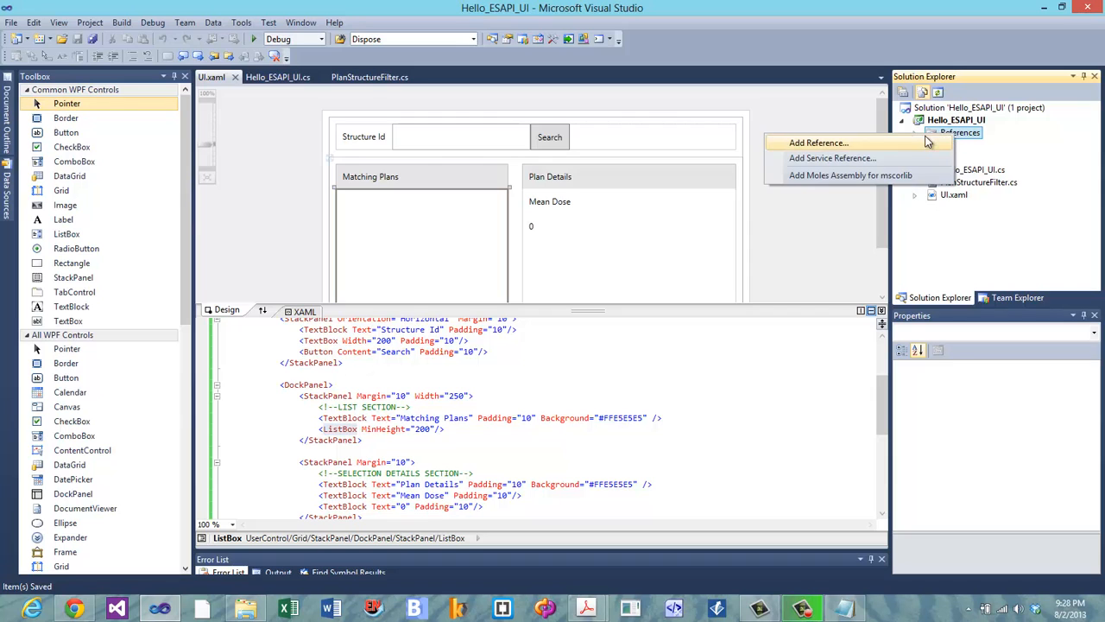
left_click(817, 142)
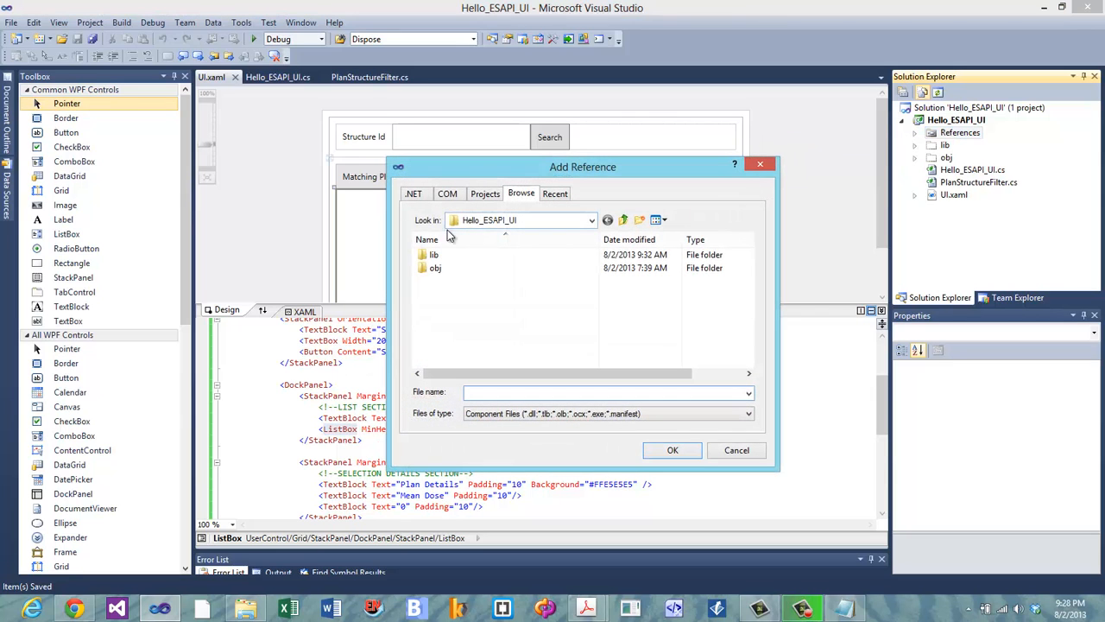
mouse_move(432, 255)
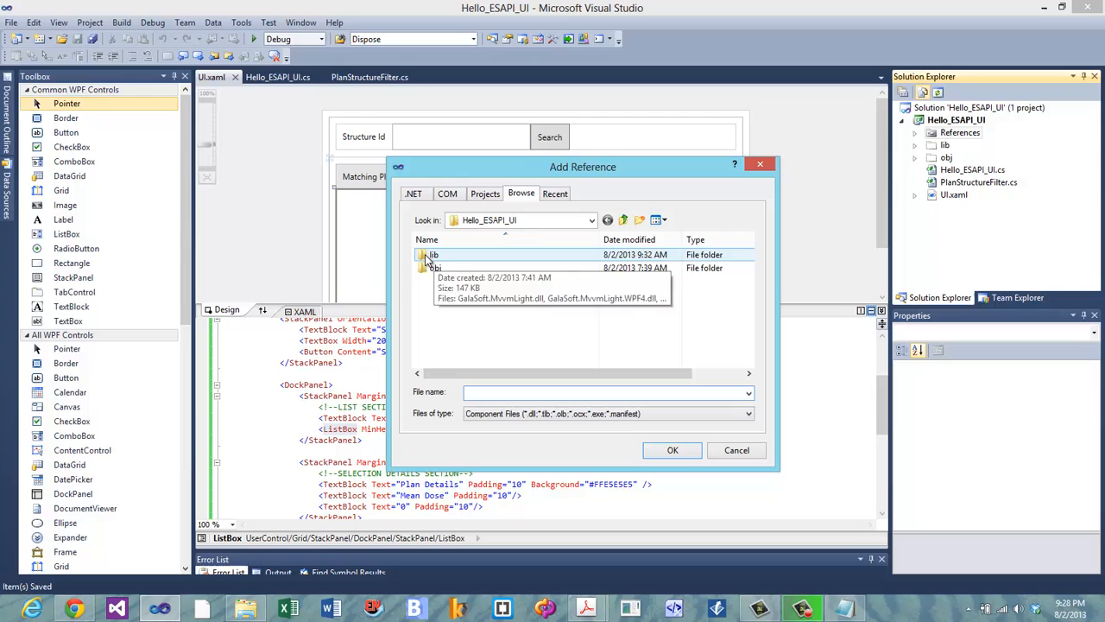
double_click(432, 254)
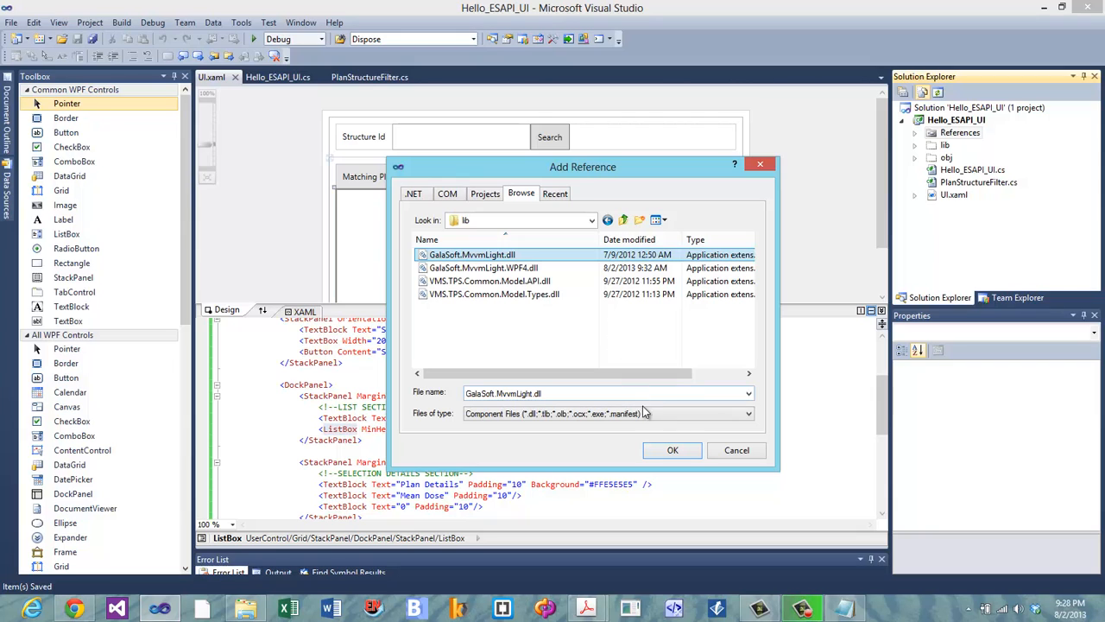
left_click(672, 450)
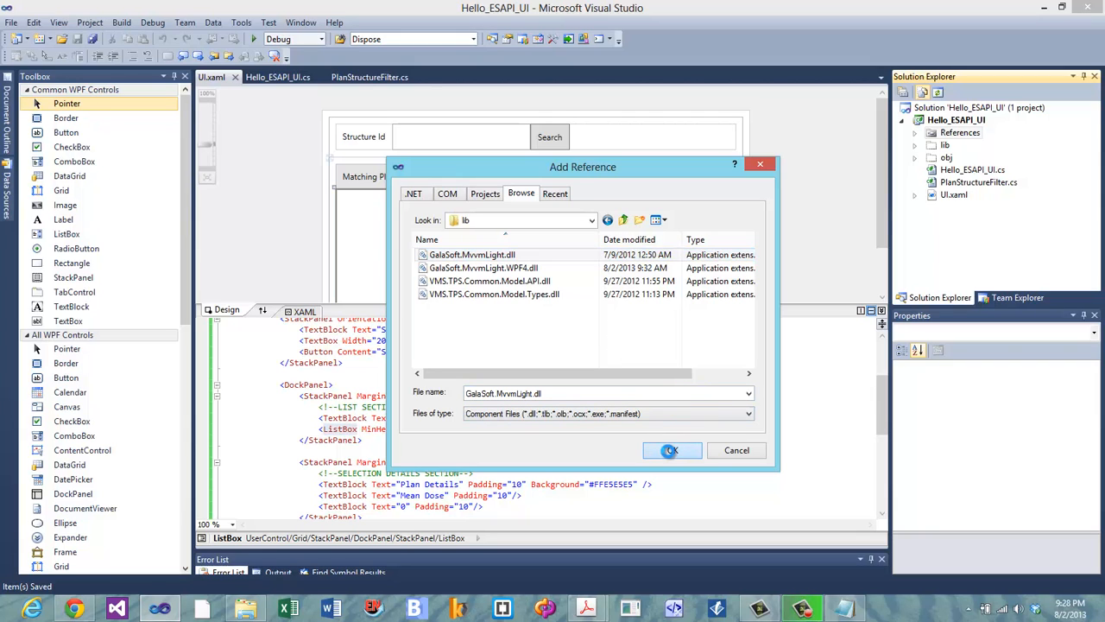
left_click(672, 450)
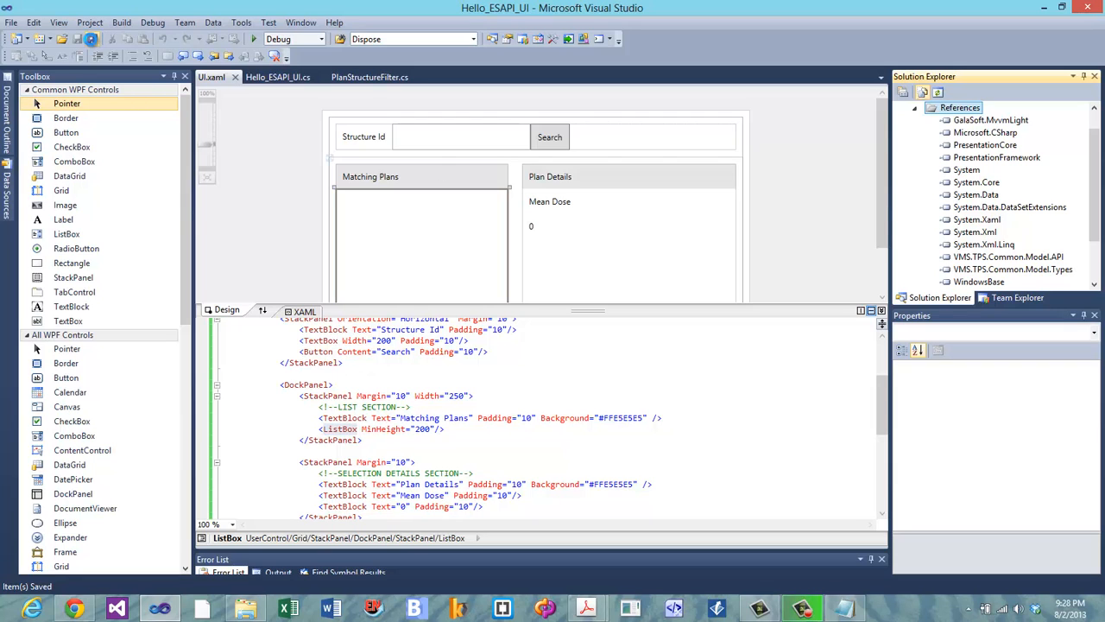
left_click(365, 77)
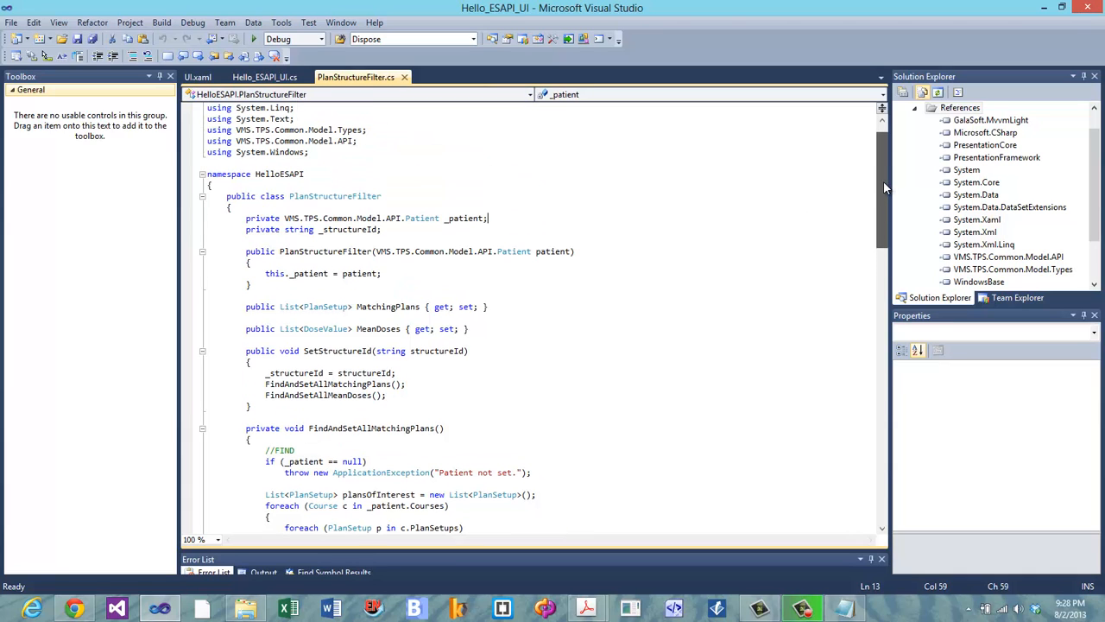
- Append ' : ViewModelBase' to PlanStructureFilter and add 'using GalaSoft.MvvmLight;'
left_click(382, 195)
type(" :")
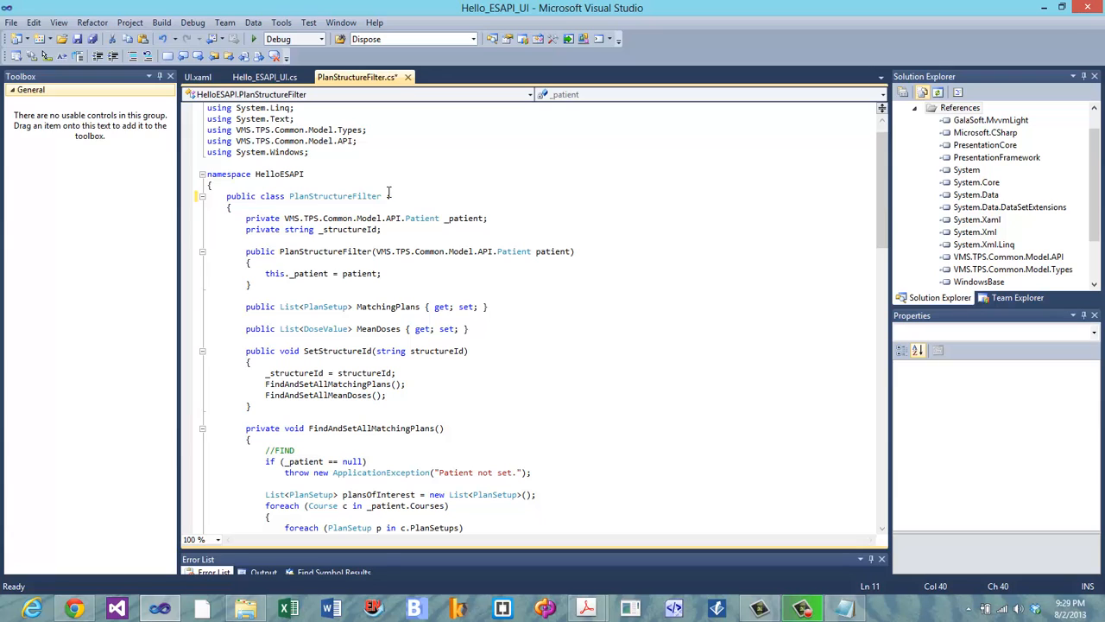
type("ViewModelBase")
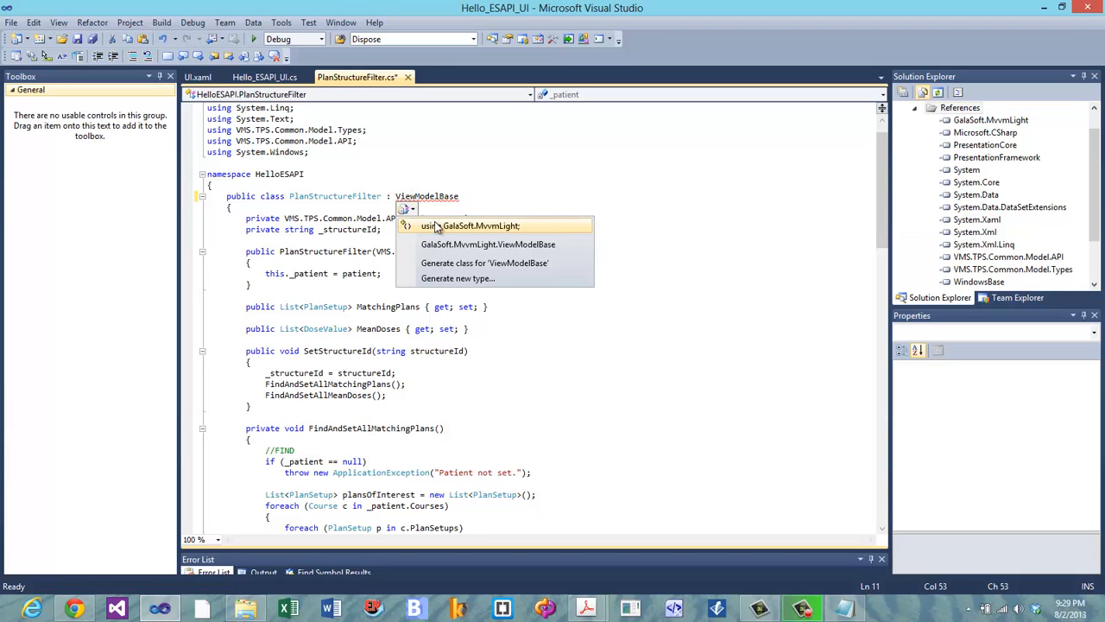
mouse_move(440, 229)
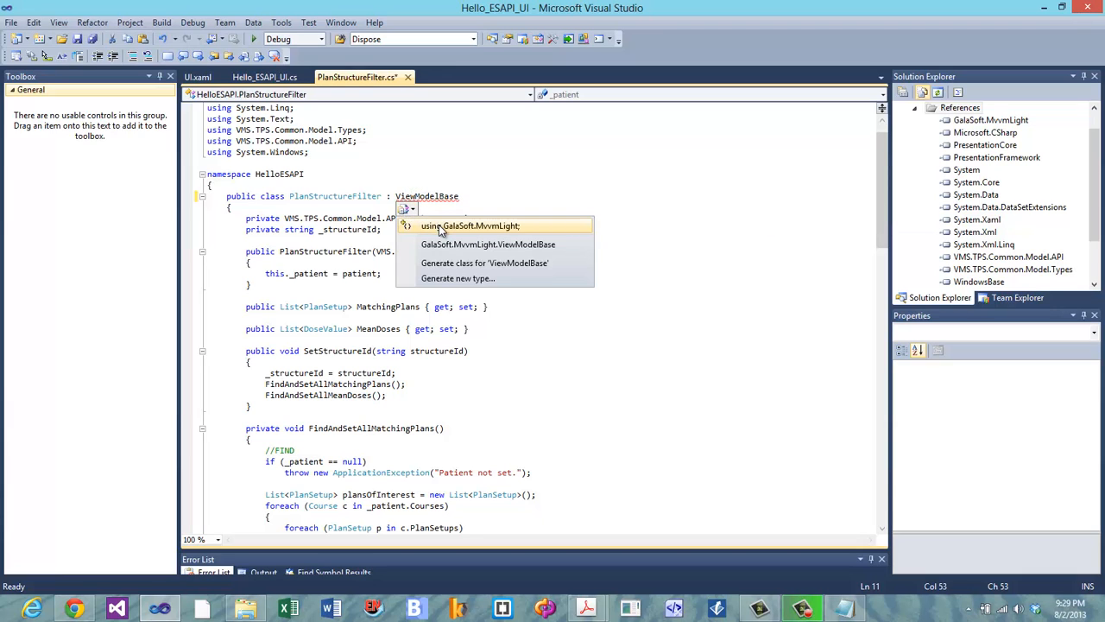
left_click(458, 226)
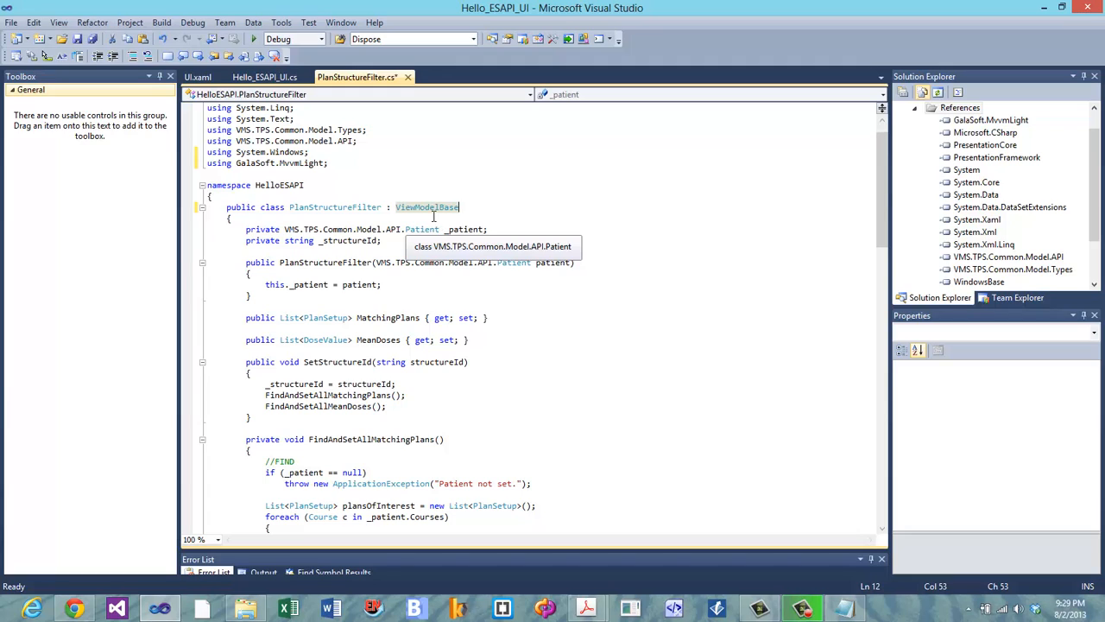
mouse_move(489, 389)
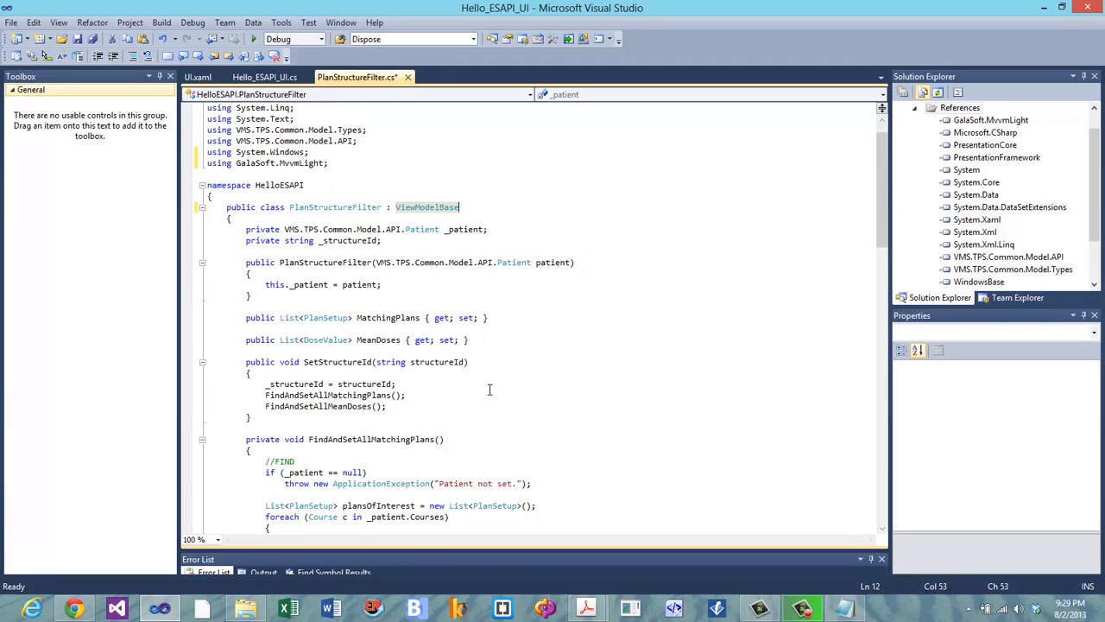